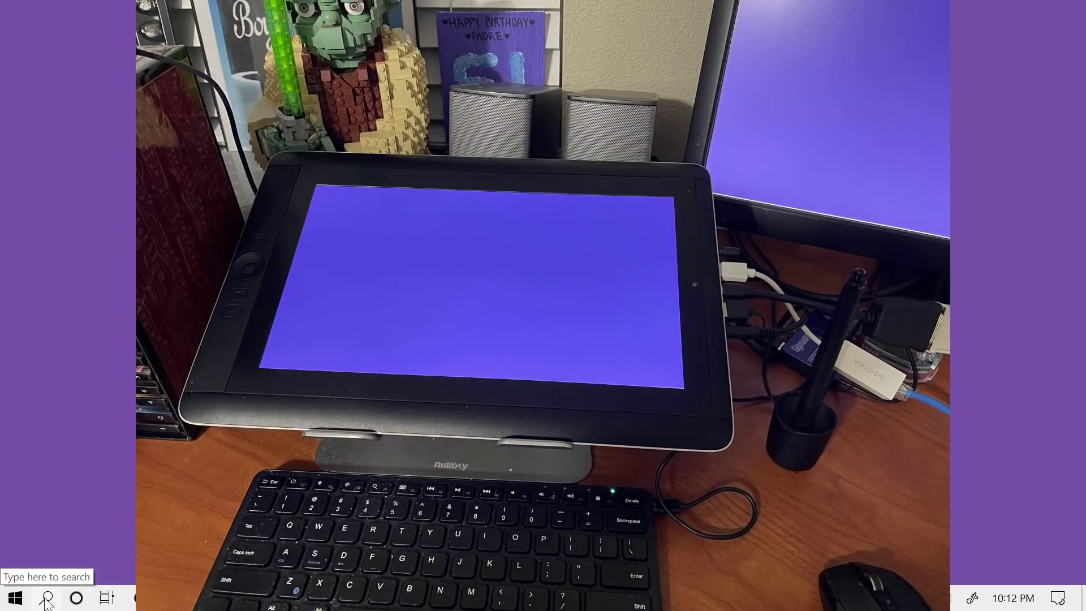
# Search Windows for 'about your PC' and open the About settings page.
pyautogui.write('aboiyu')
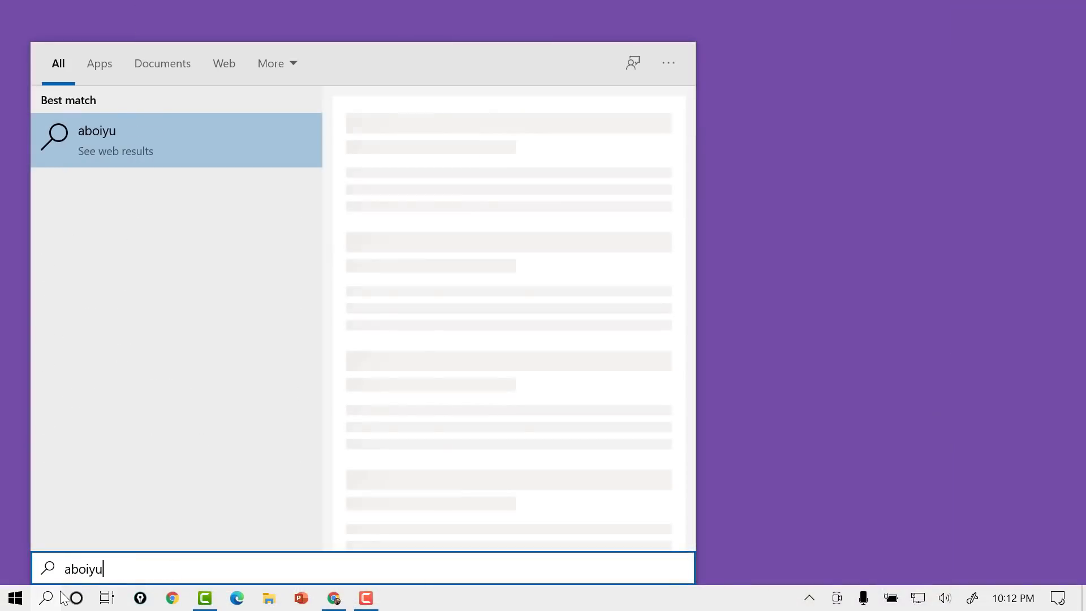
pyautogui.write('about your PC')
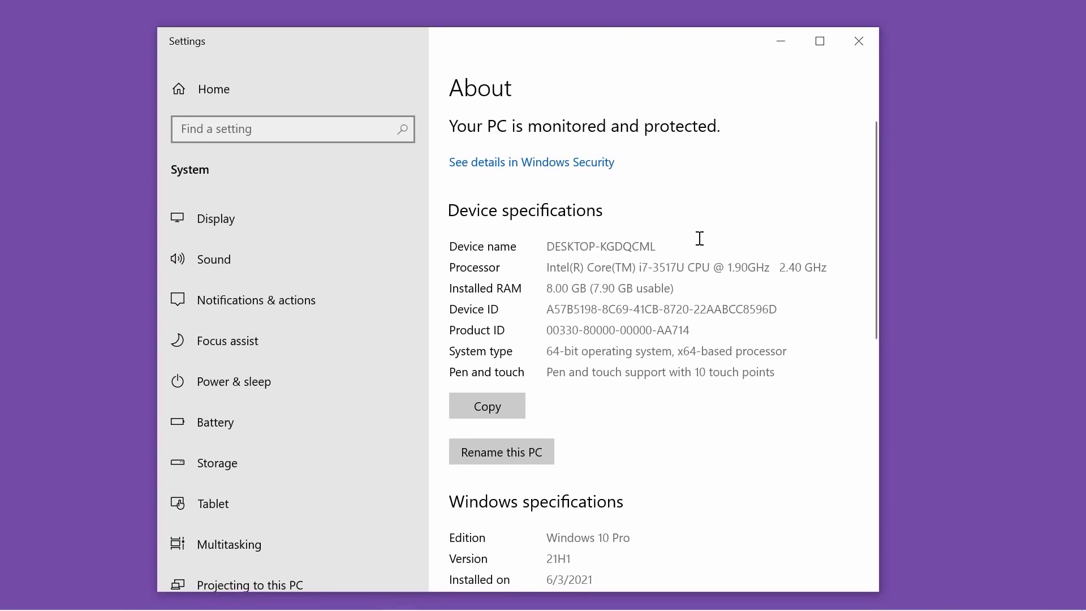
pyautogui.moveTo(641, 268)
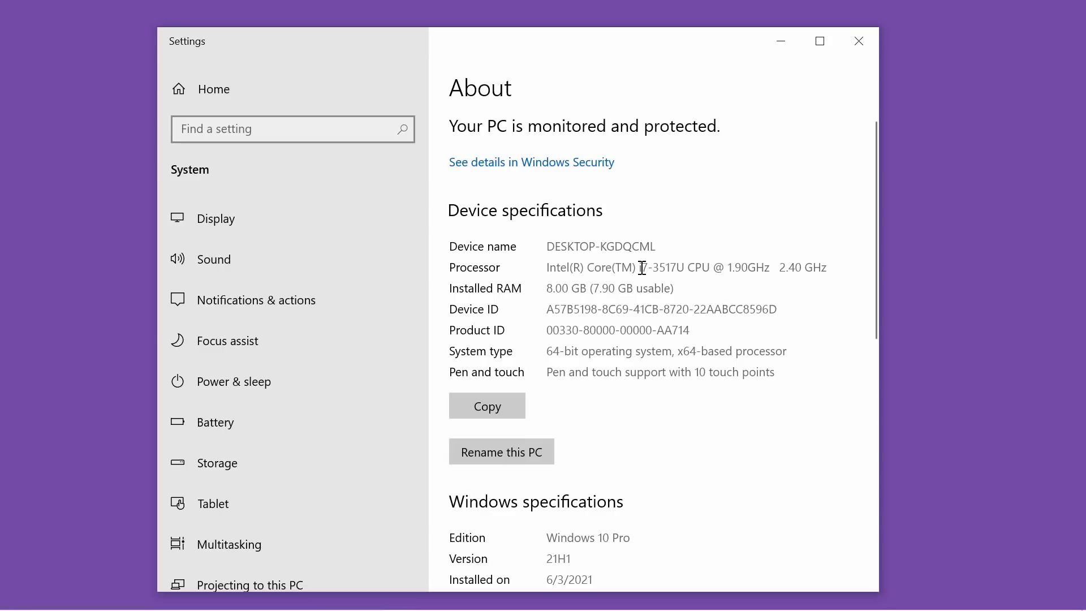
pyautogui.moveTo(638, 267); pyautogui.dragTo(829, 267)
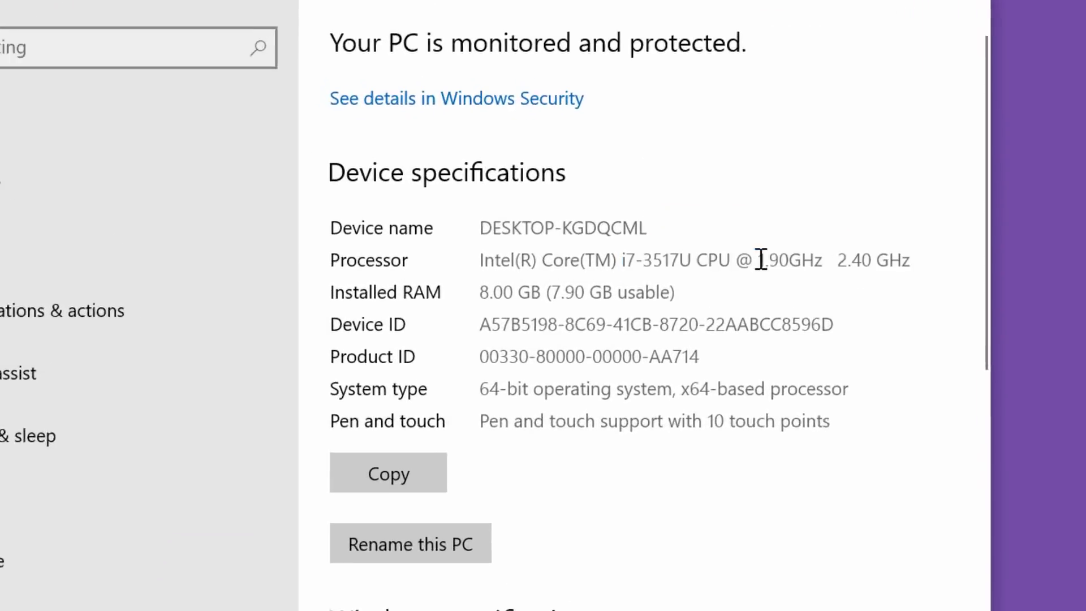
pyautogui.scroll(-3)
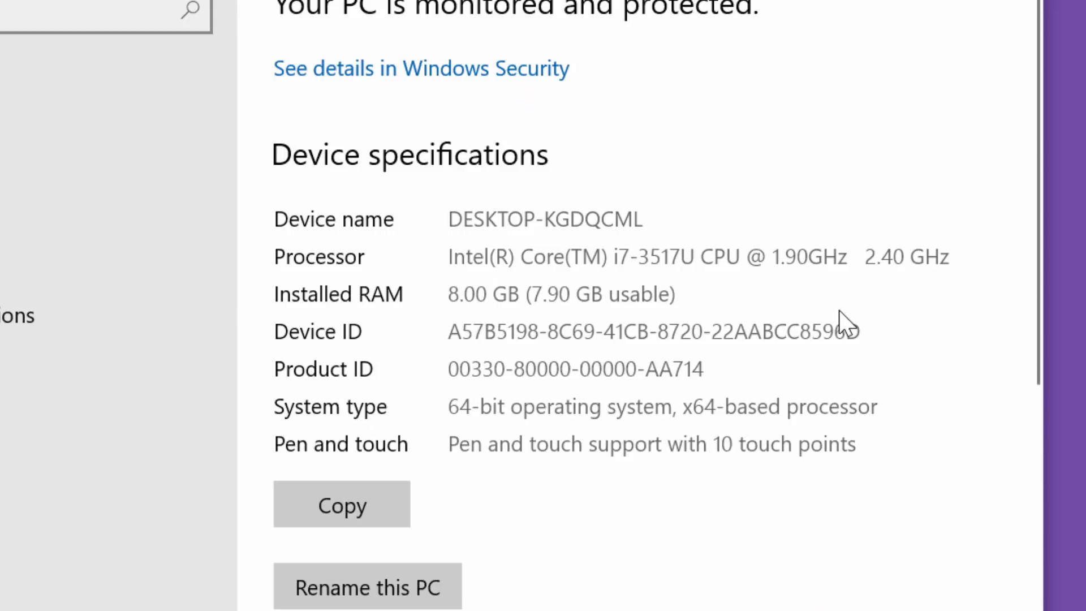
pyautogui.moveTo(823, 319)
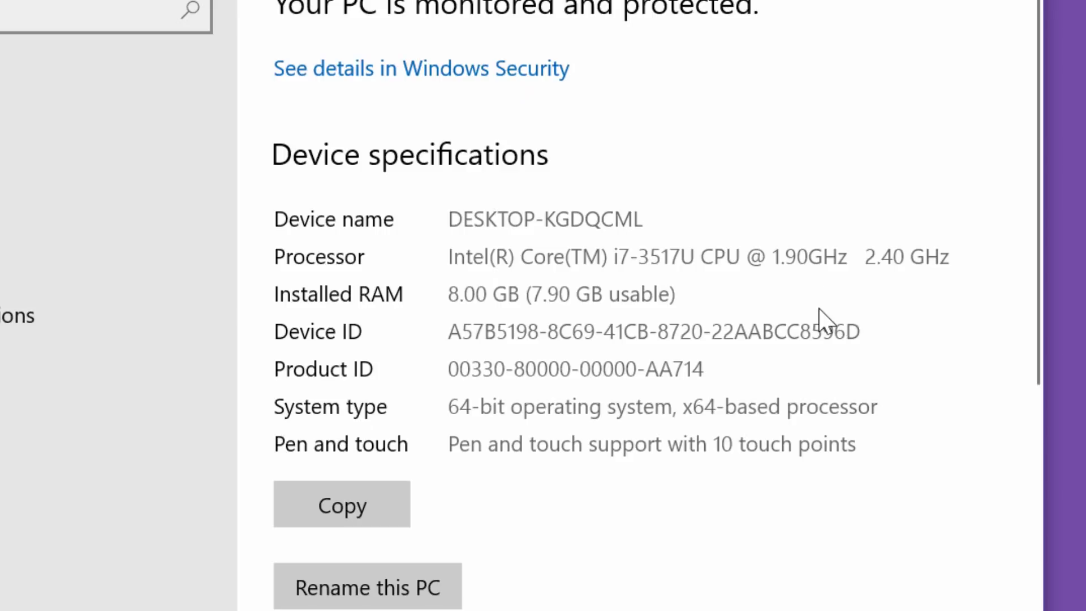
pyautogui.moveTo(783, 281)
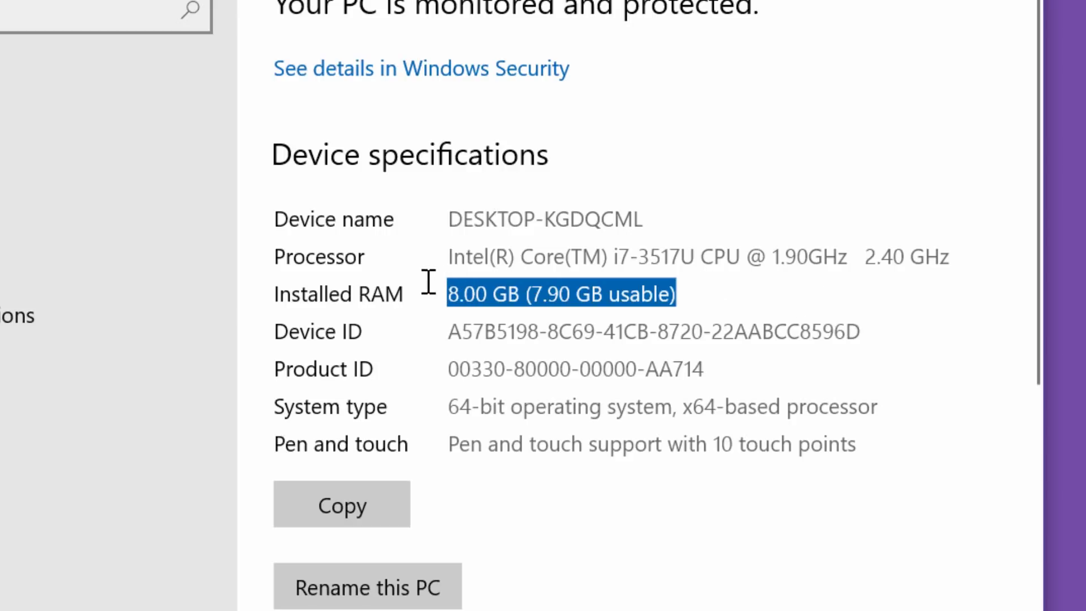
pyautogui.moveTo(708, 249)
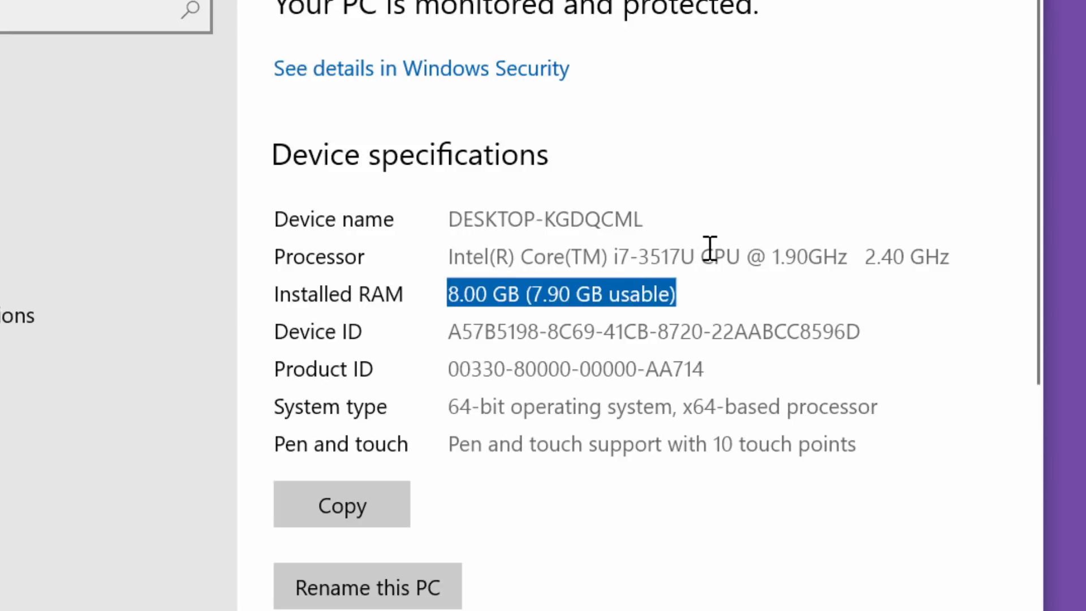
pyautogui.moveTo(494, 293)
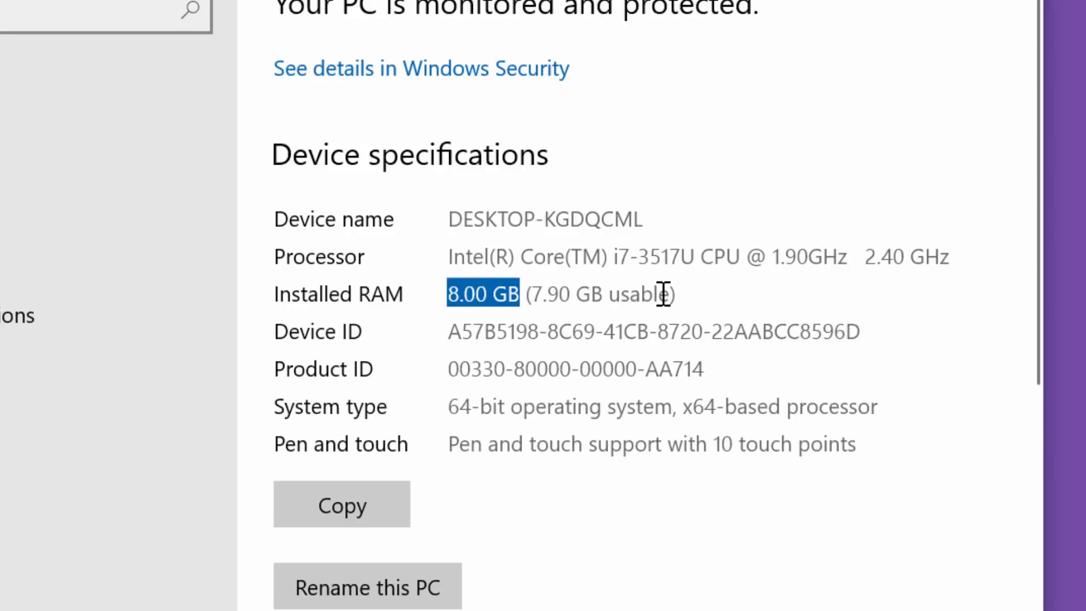
pyautogui.moveTo(684, 323)
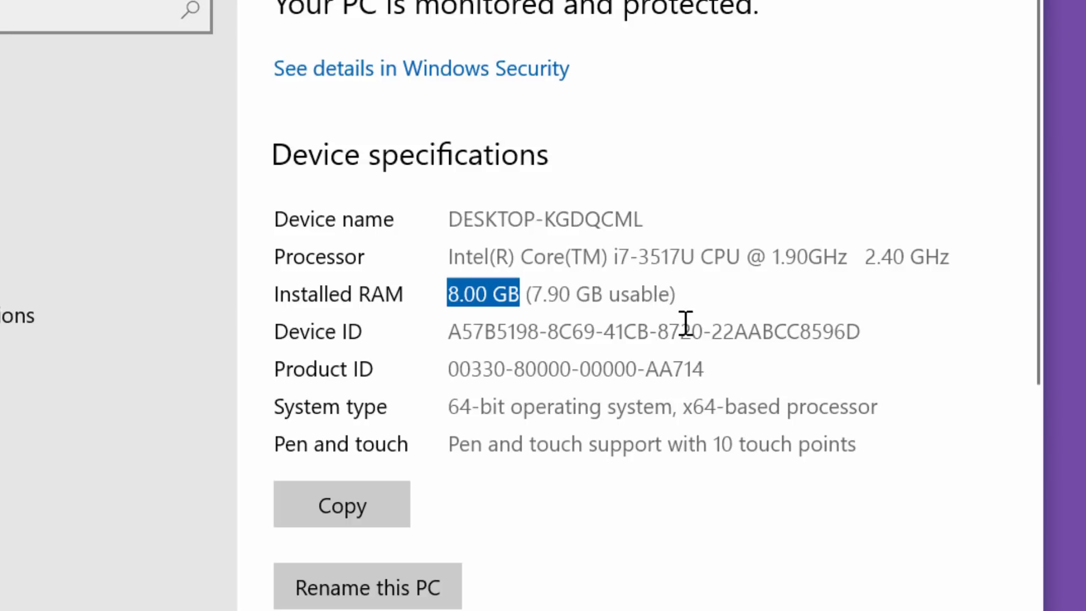
pyautogui.moveTo(634, 377)
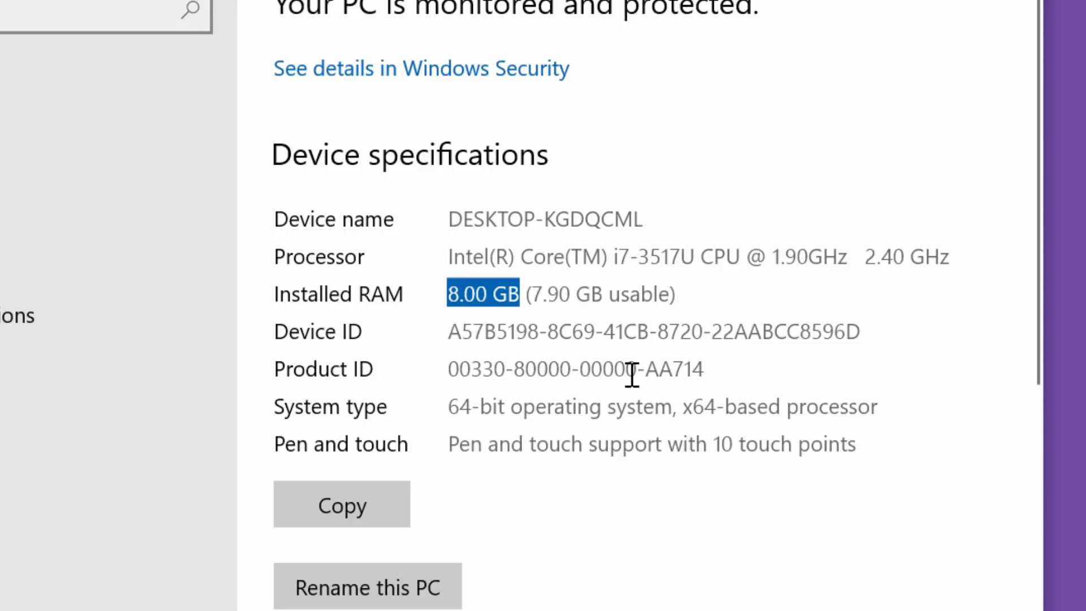
pyautogui.moveTo(715, 317)
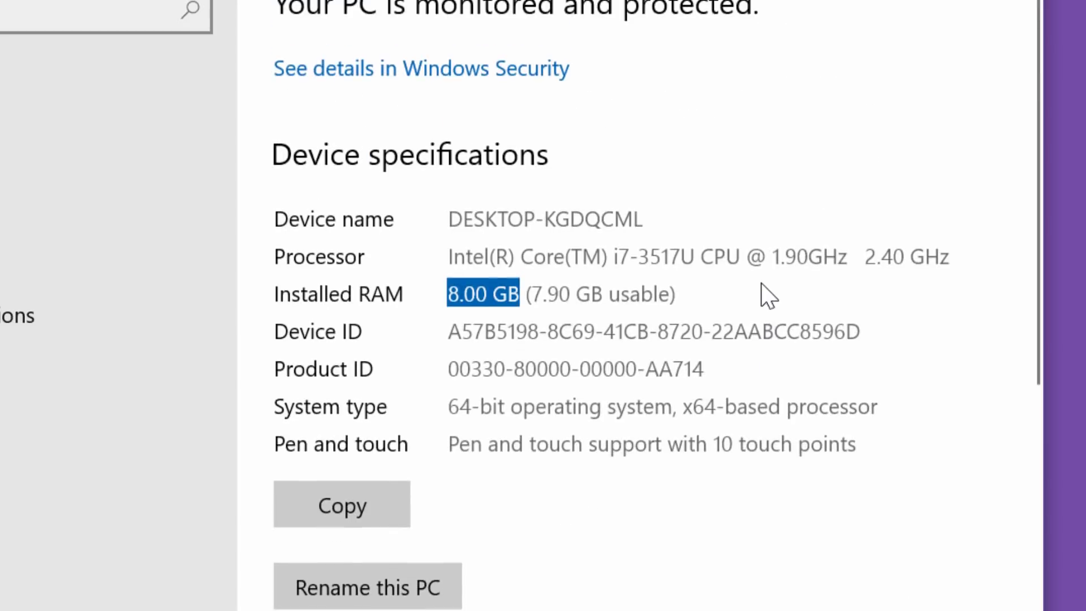
pyautogui.scroll(-3)
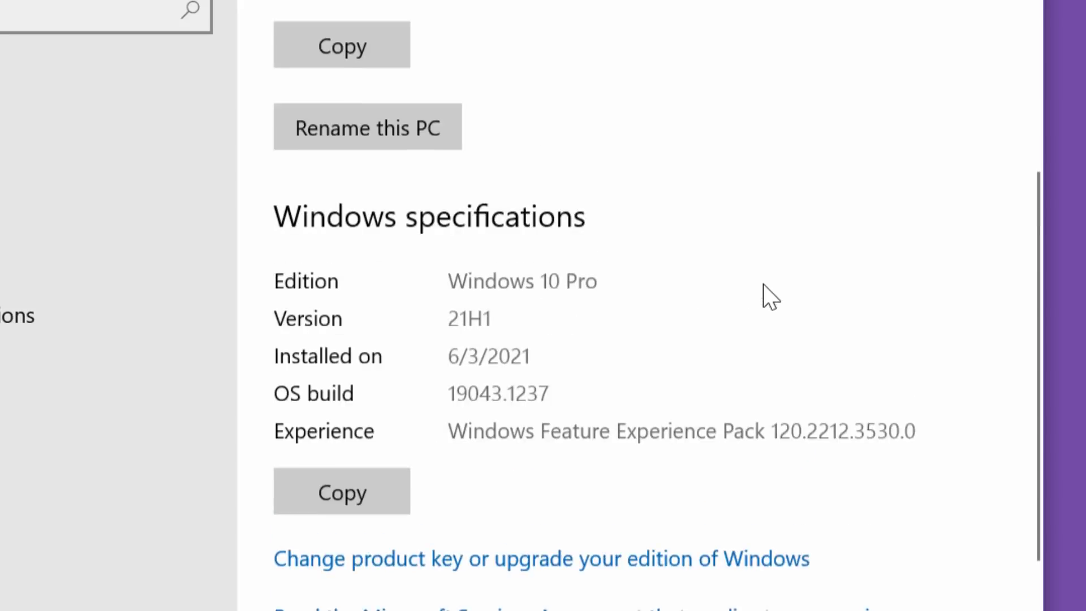
pyautogui.scroll(-3)
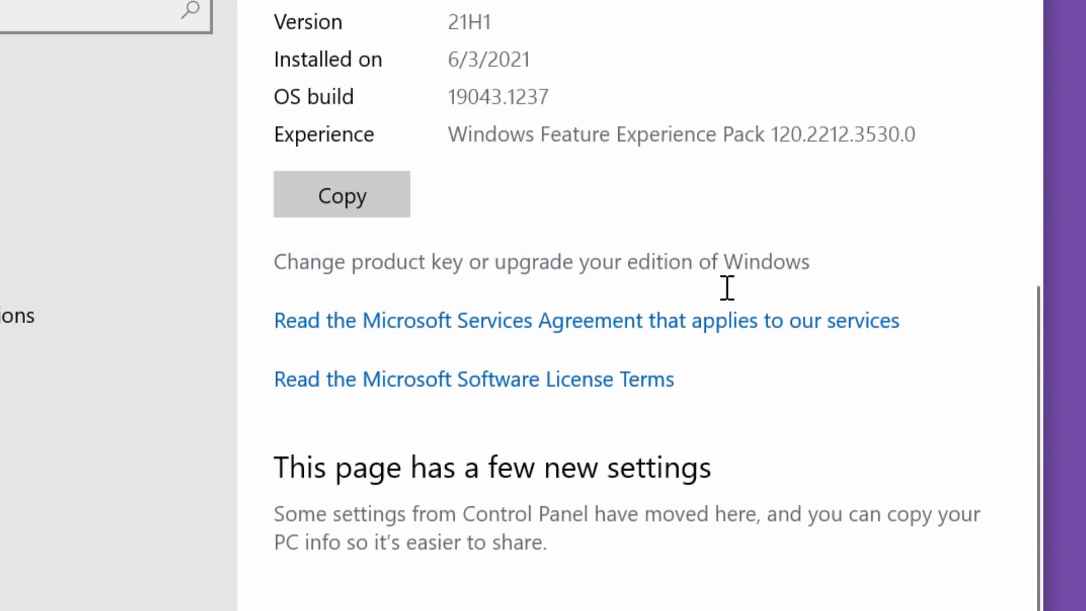
pyautogui.scroll(-3)
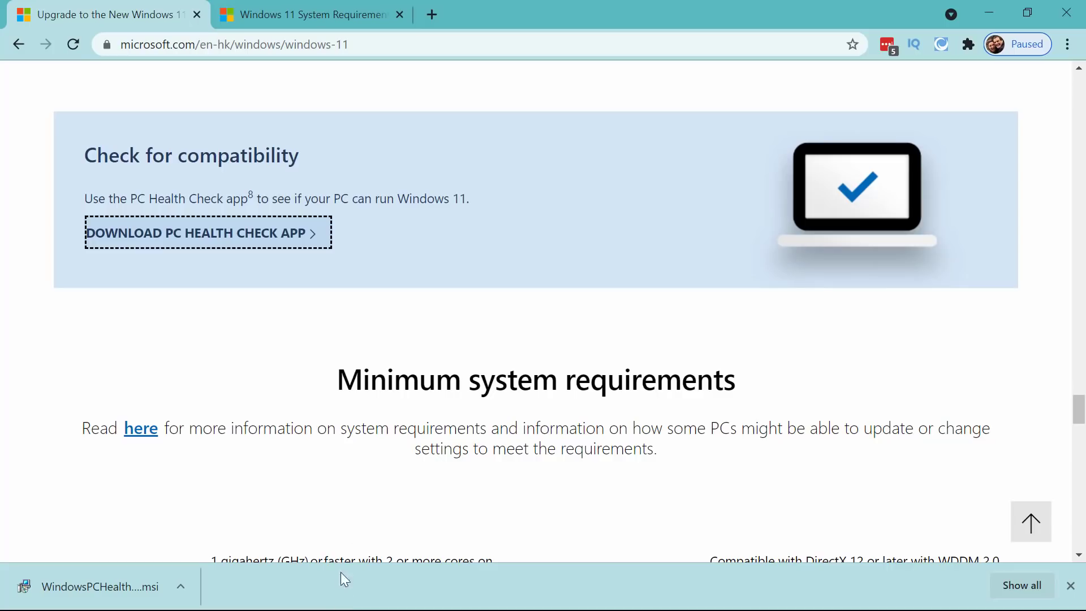
# Scroll the Windows 11 page to the Check for compatibility section and launch the PC Health Check installer.
pyautogui.scroll(3)
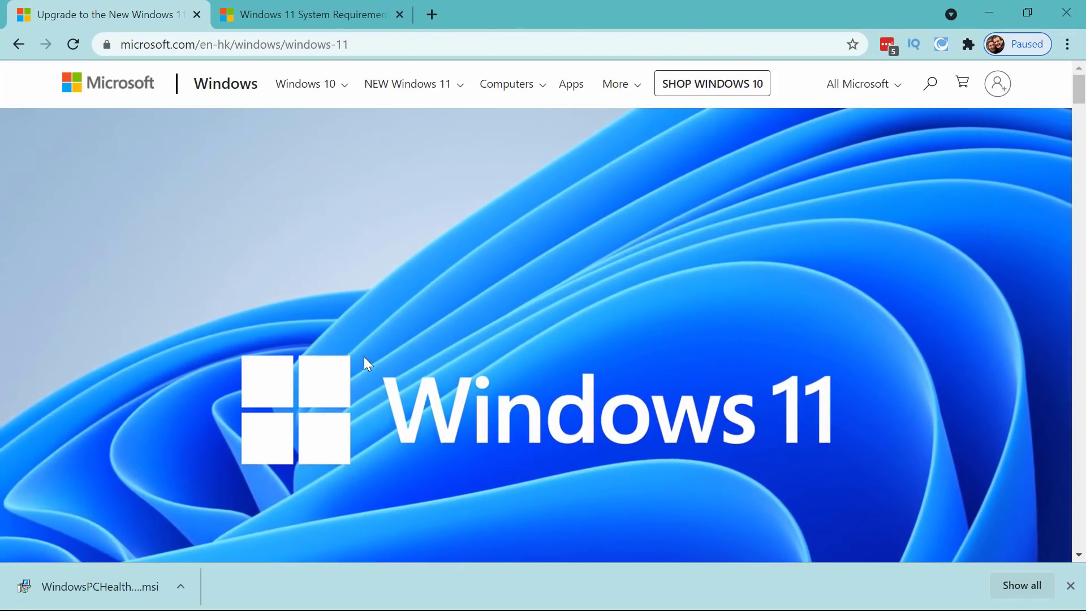
pyautogui.scroll(-3)
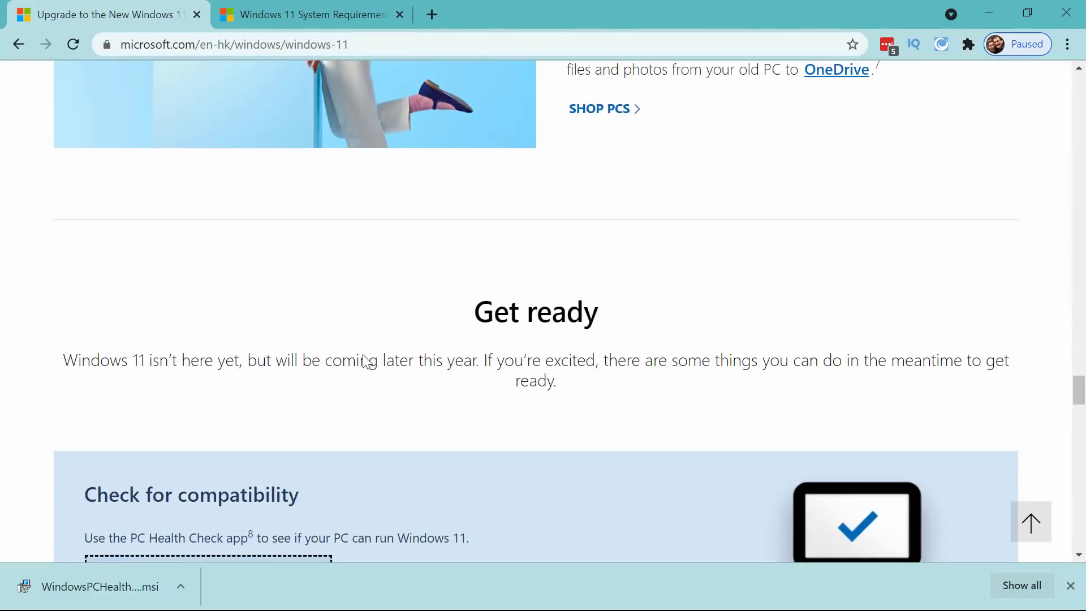
pyautogui.scroll(-3)
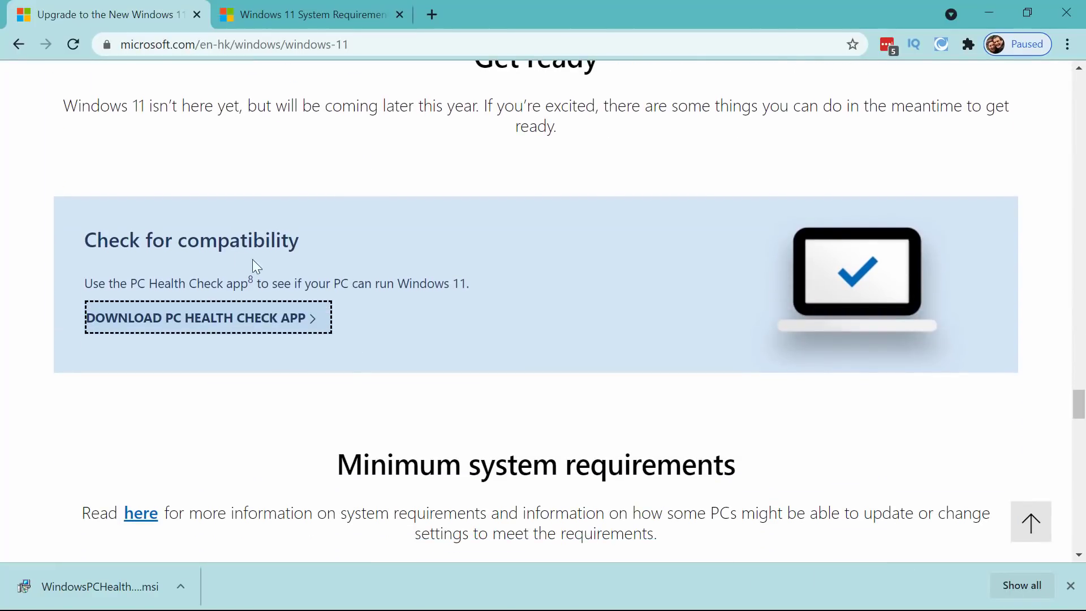
pyautogui.moveTo(342, 267)
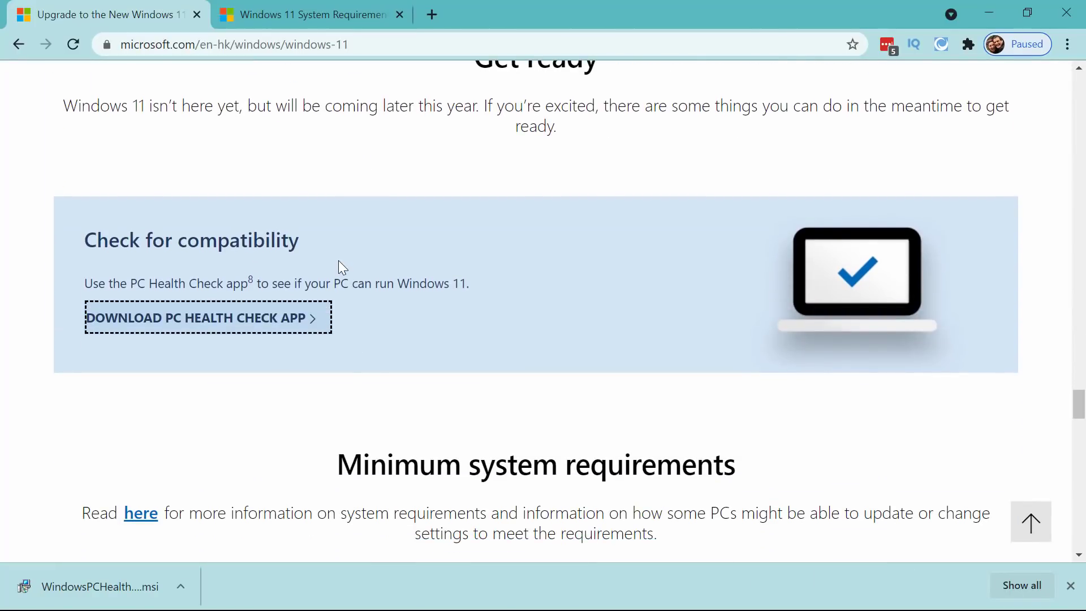
pyautogui.moveTo(180, 550)
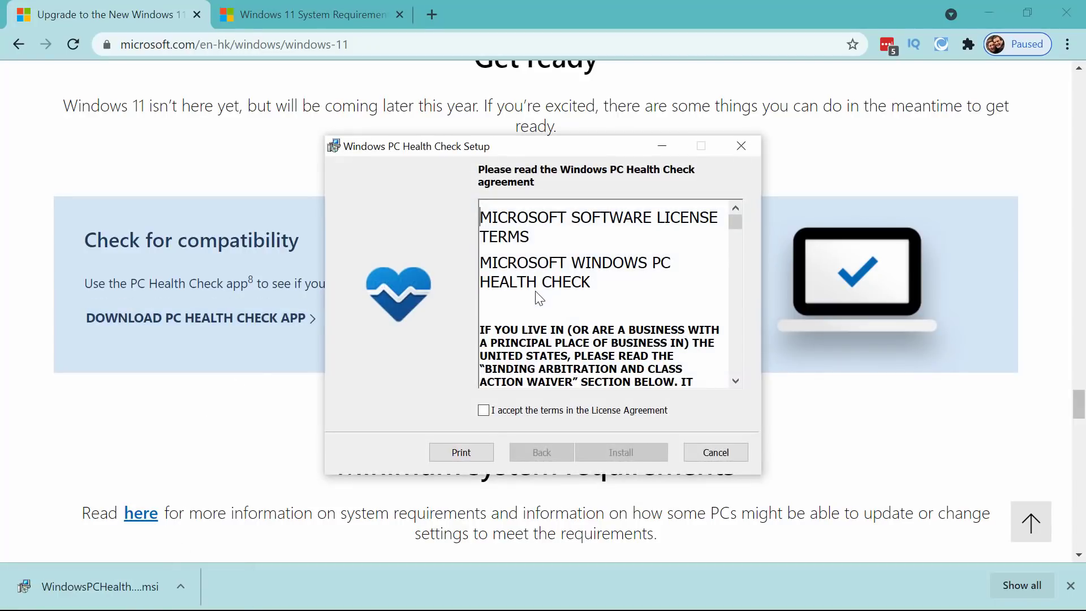
# Accept the license, install PC Health Check set to open afterwards, then minimize Chrome.
pyautogui.click(483, 409)
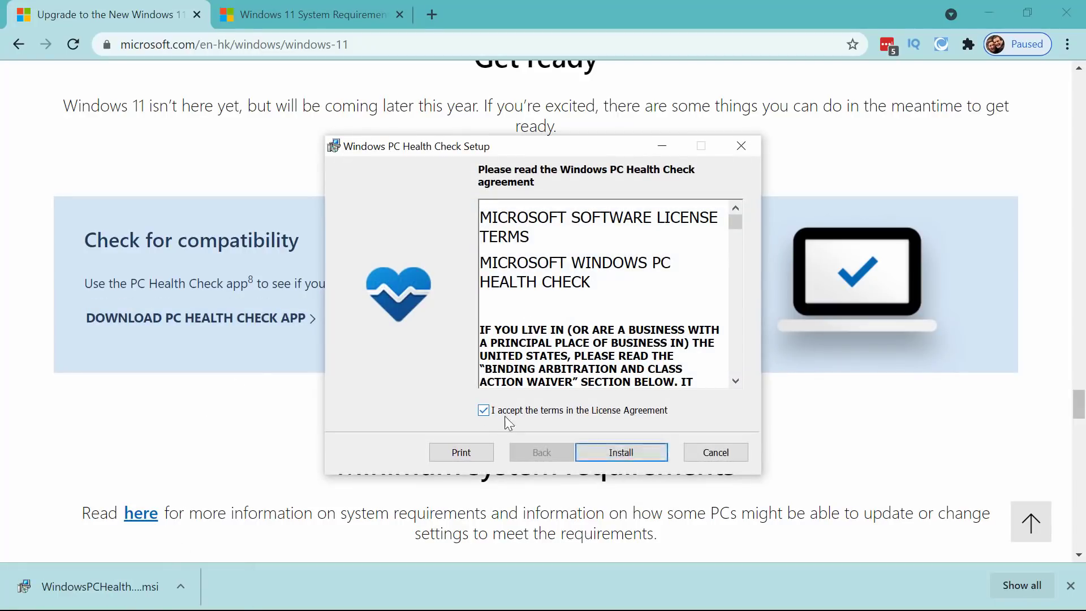
pyautogui.click(620, 452)
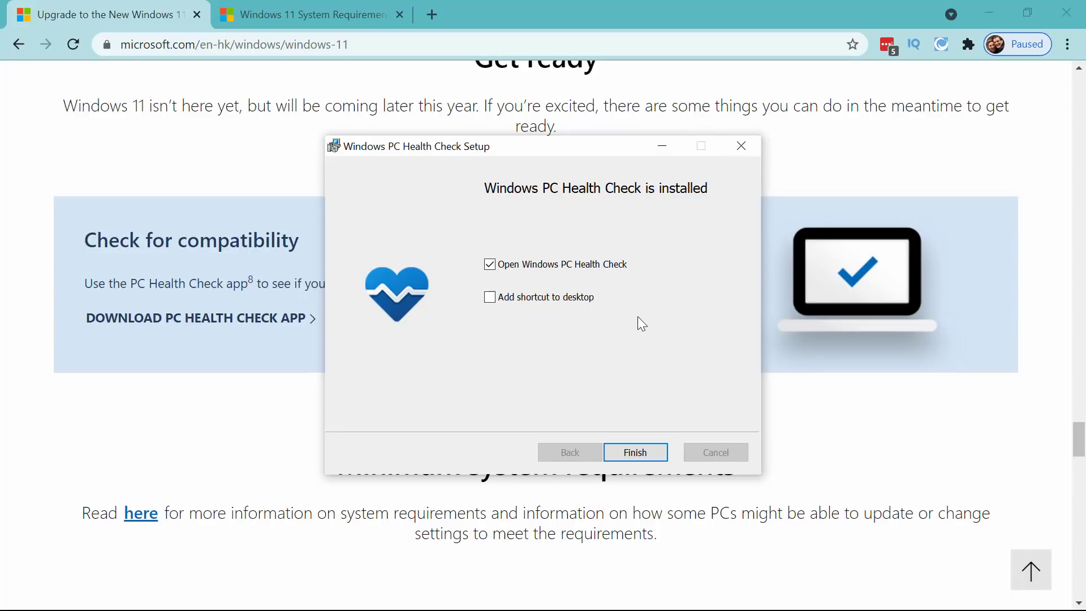
pyautogui.click(635, 451)
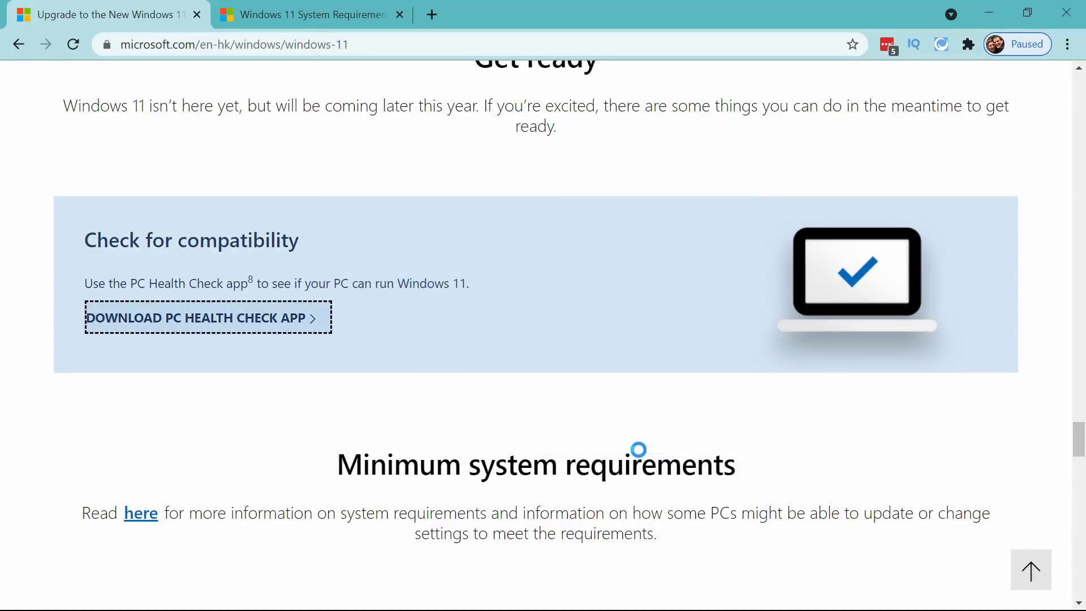
pyautogui.moveTo(856, 181)
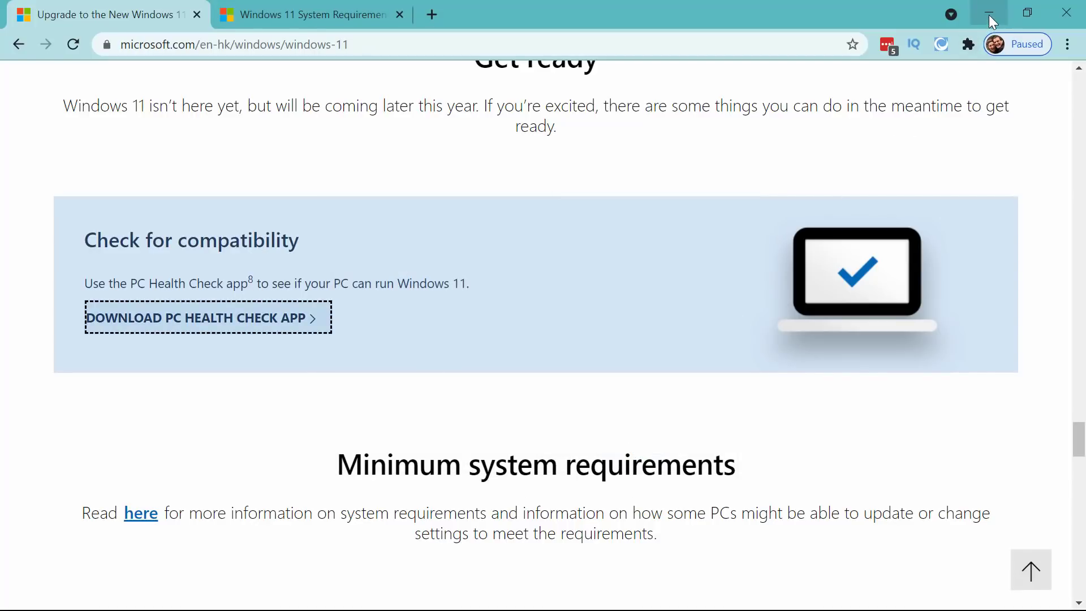
pyautogui.click(988, 12)
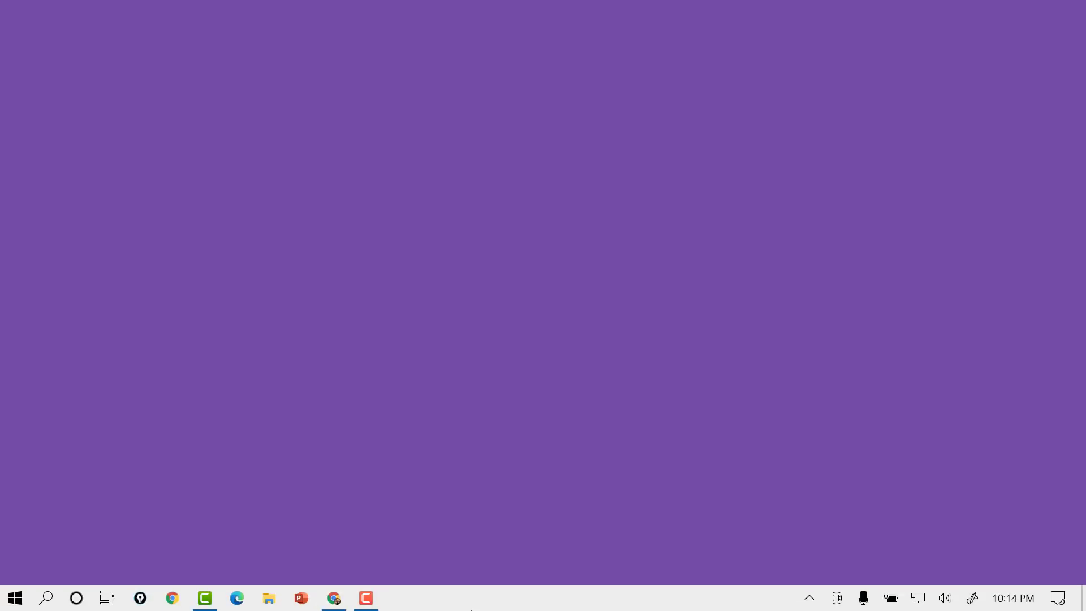
# Bring up PC Health Check and run 'Check now' for Windows 11 compatibility.
pyautogui.click(398, 599)
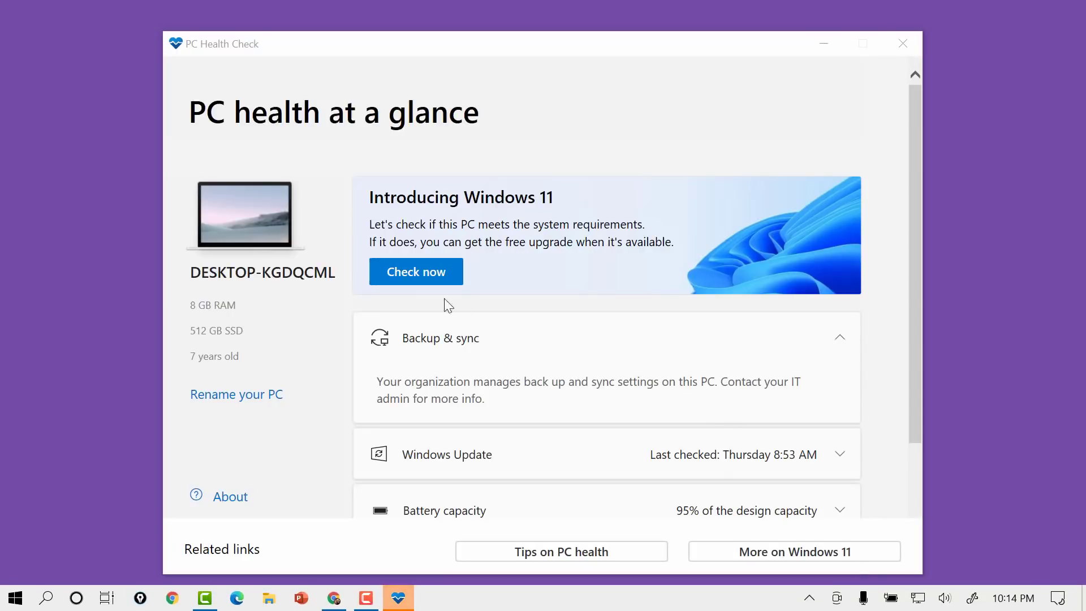
pyautogui.moveTo(417, 270)
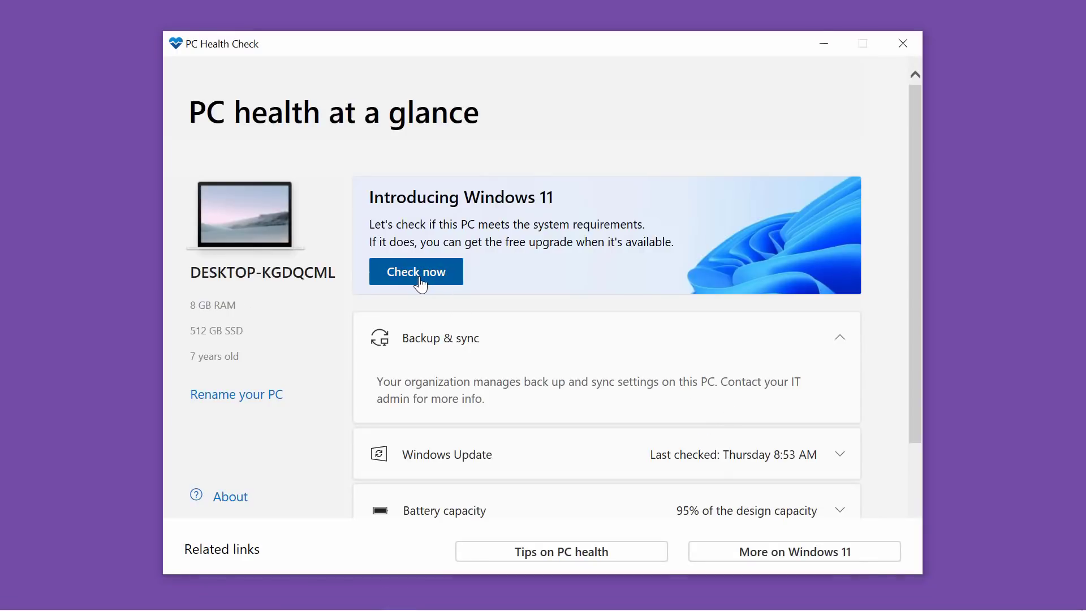
pyautogui.moveTo(916, 261)
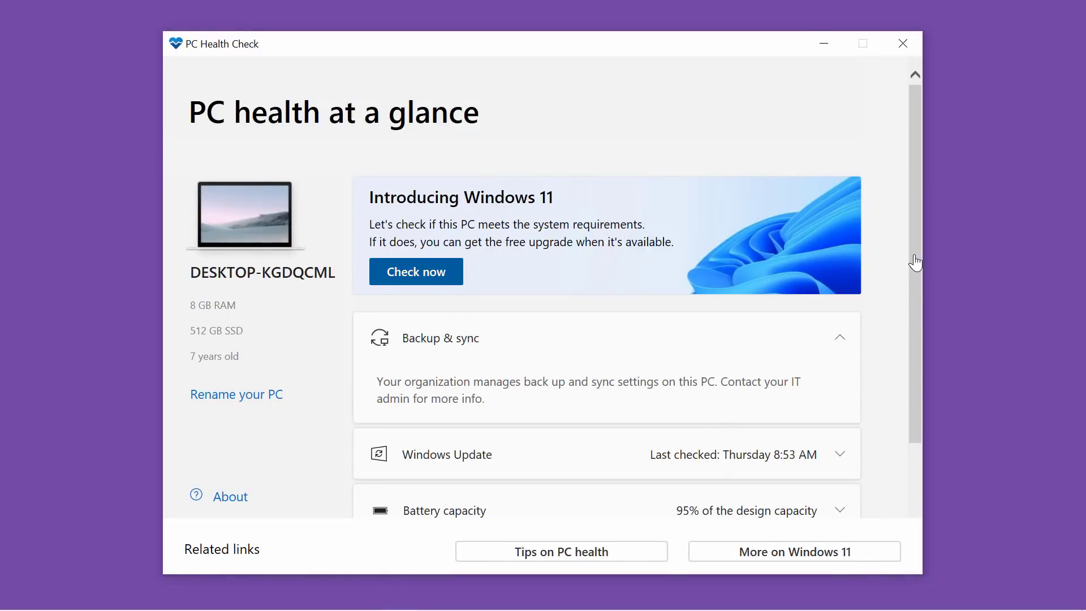
pyautogui.click(415, 270)
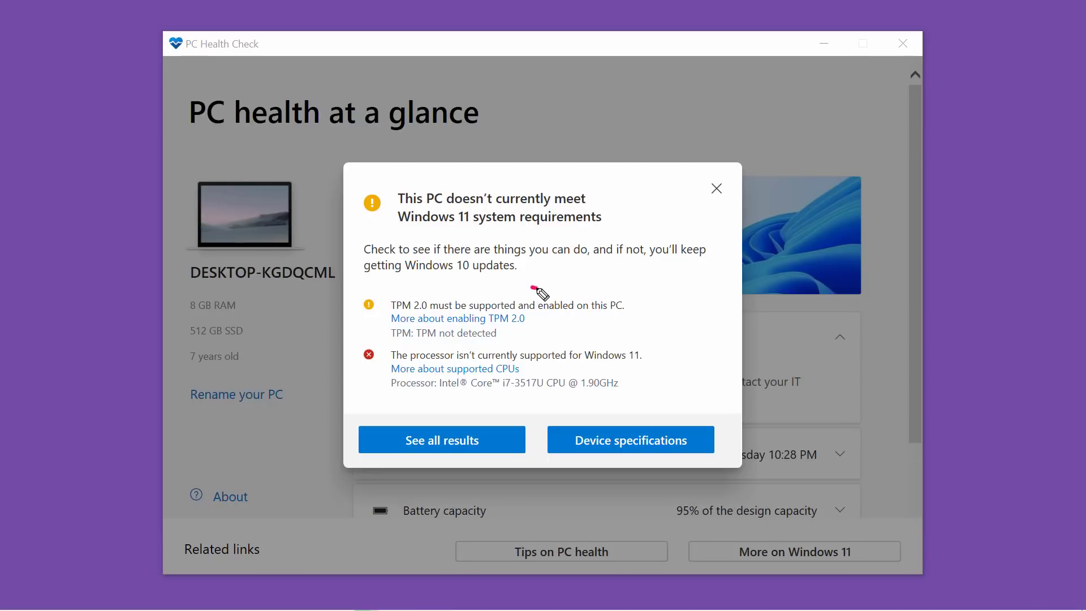
# Mark the TPM 2.0 and processor warnings with Epic Pen, then close the results dialog.
pyautogui.moveTo(533, 284); pyautogui.dragTo(662, 308)
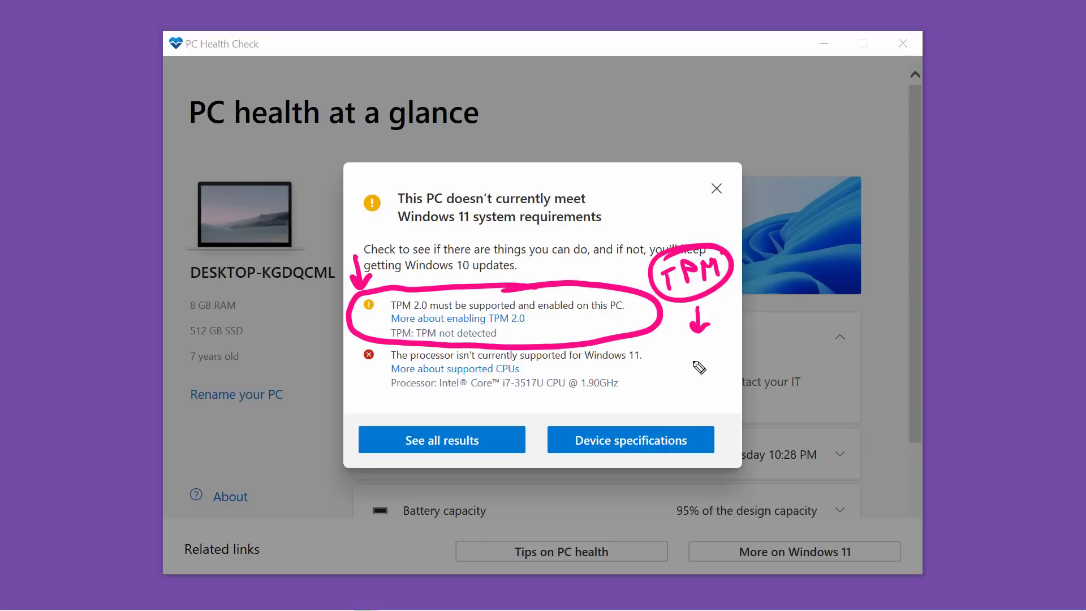
pyautogui.moveTo(682, 346); pyautogui.dragTo(717, 385)
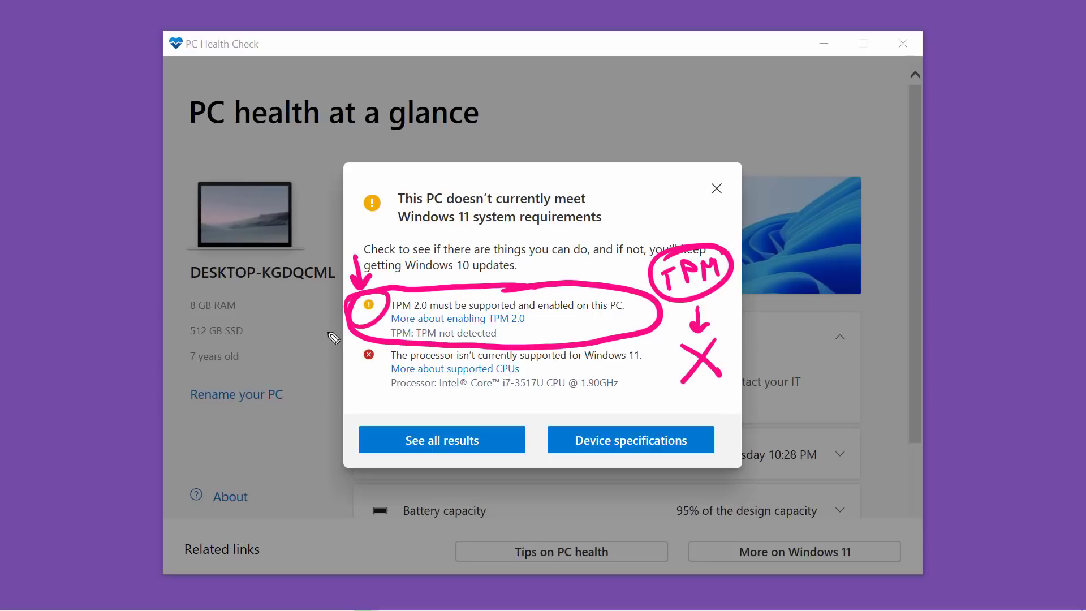
pyautogui.moveTo(572, 319)
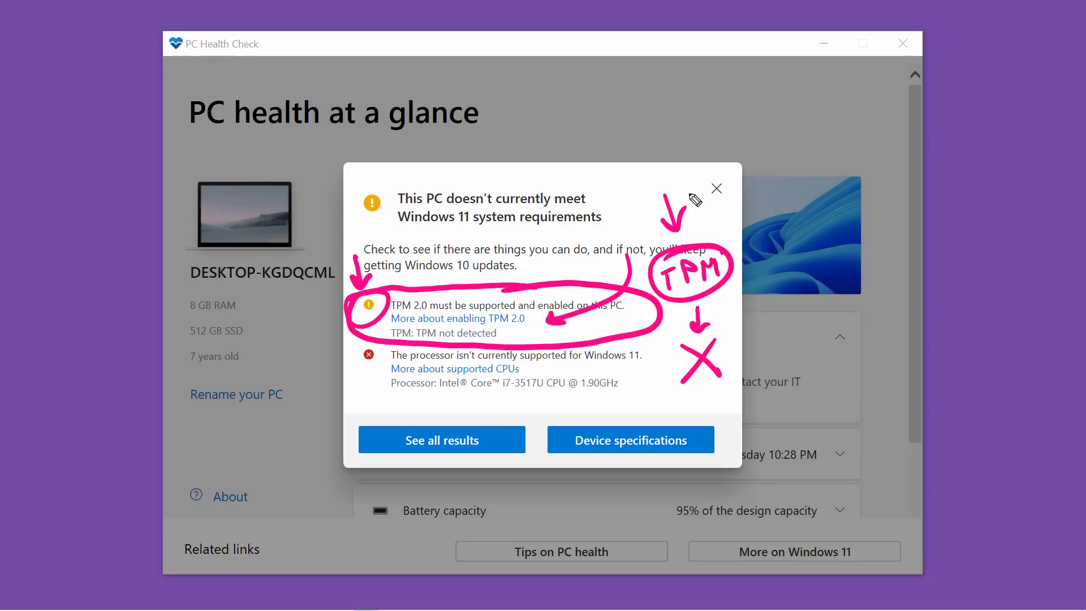
pyautogui.moveTo(323, 424)
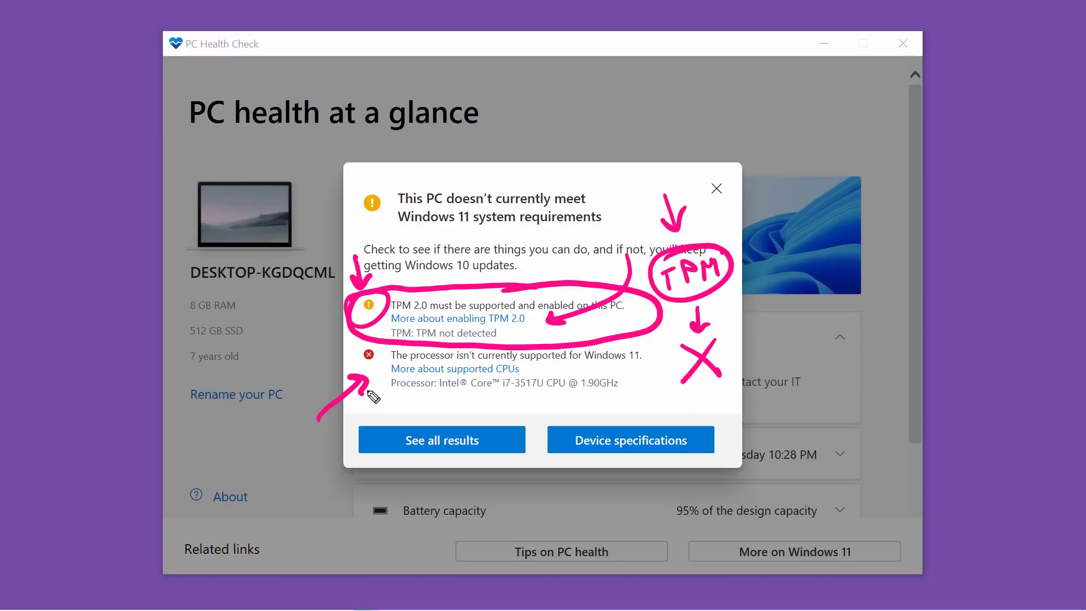
pyautogui.moveTo(638, 376)
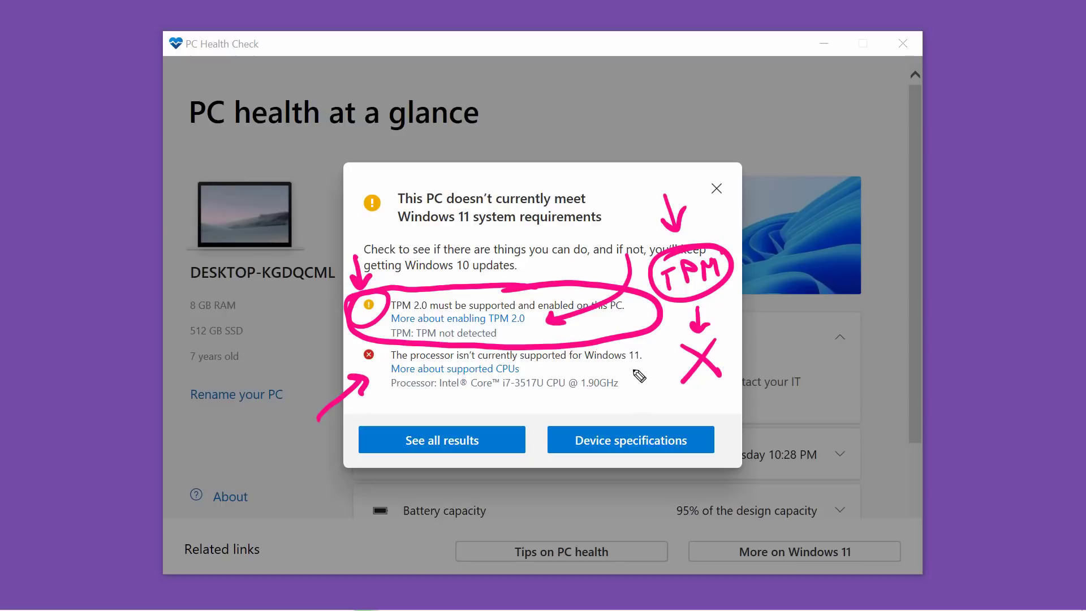
pyautogui.moveTo(655, 367)
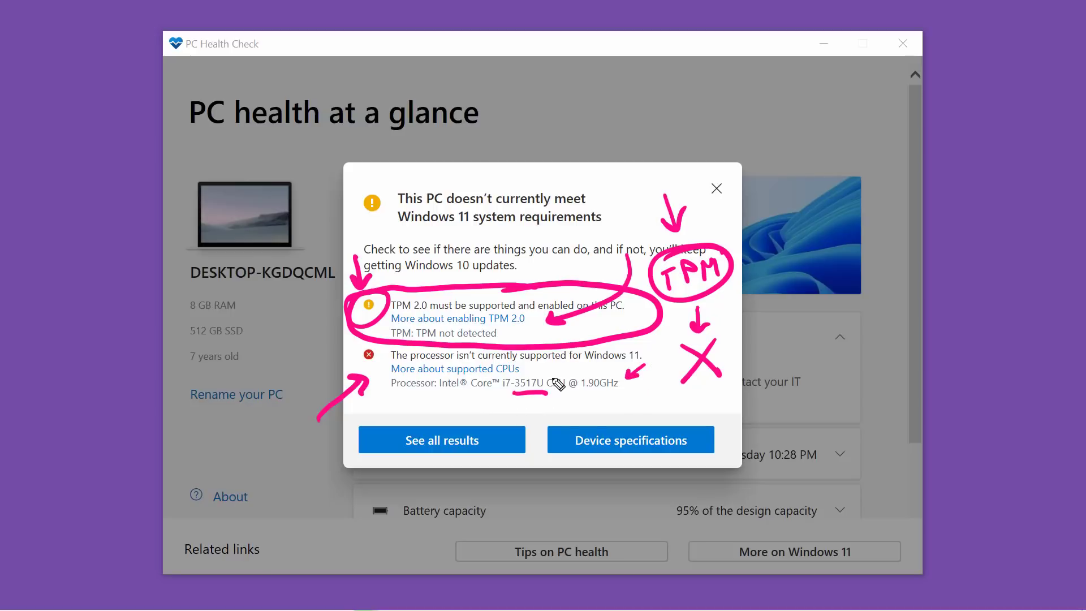
pyautogui.moveTo(662, 405)
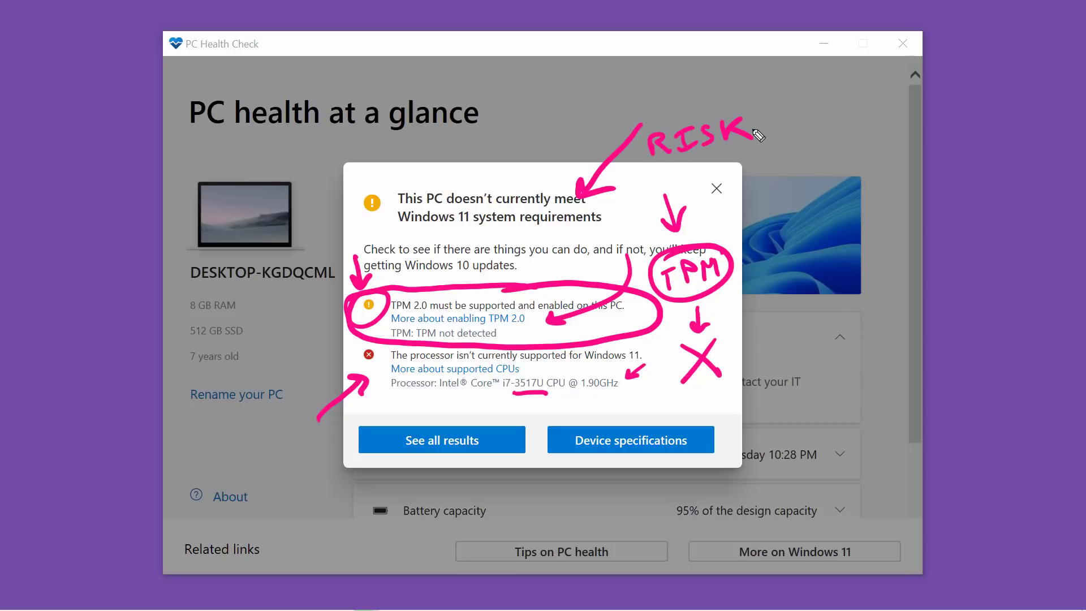
pyautogui.moveTo(447, 211)
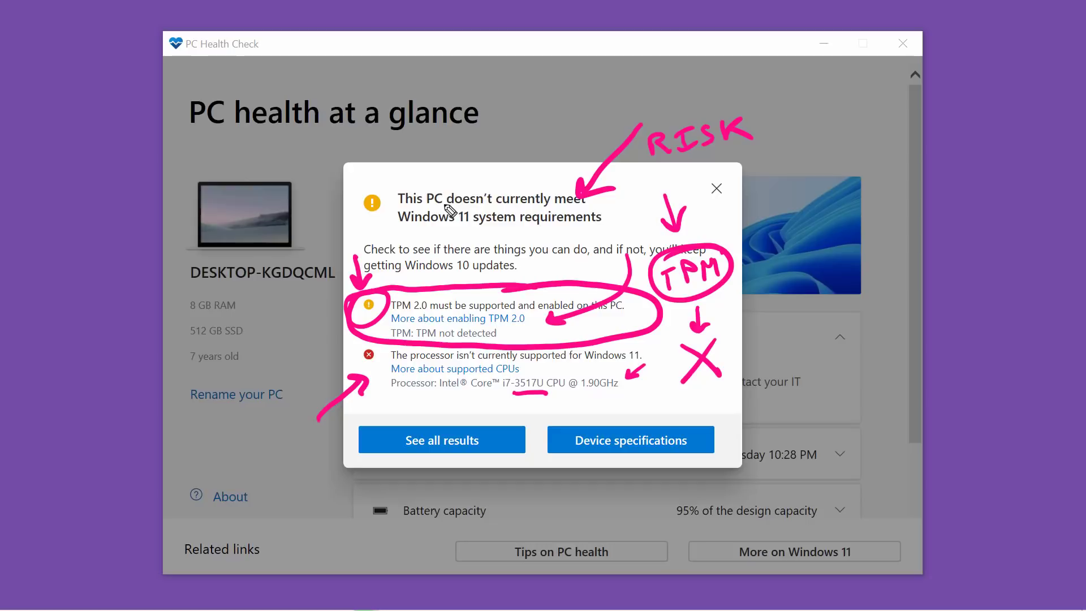
pyautogui.moveTo(568, 242)
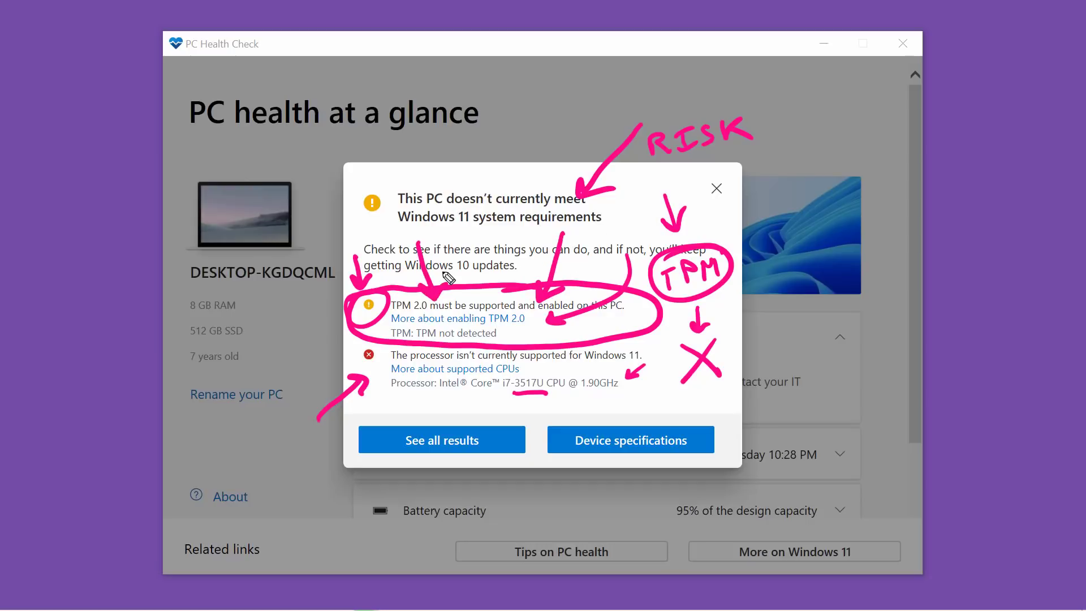
pyautogui.moveTo(443, 307)
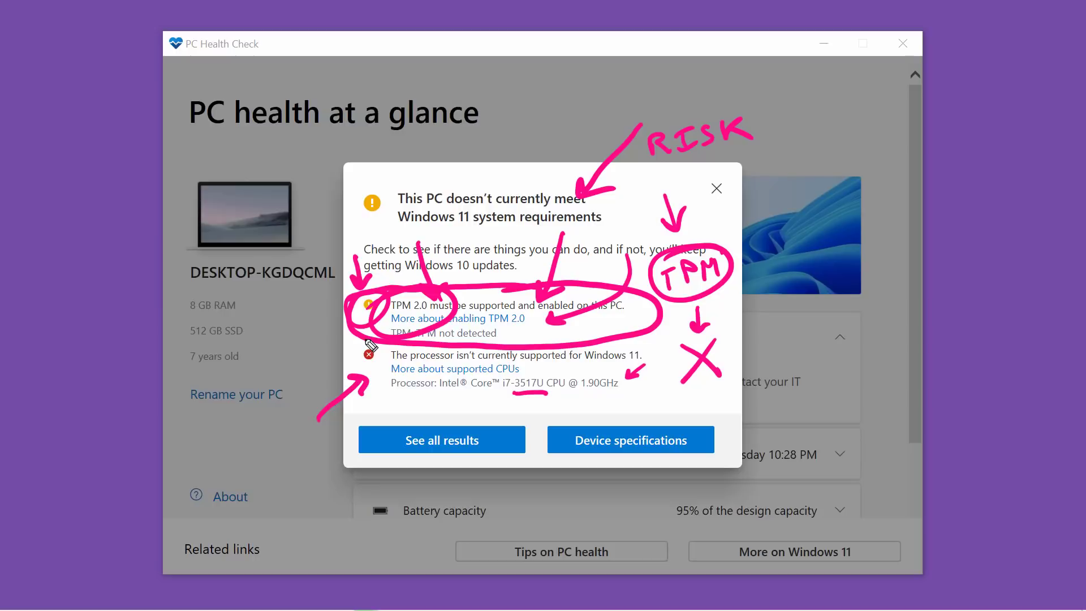
pyautogui.moveTo(457, 356)
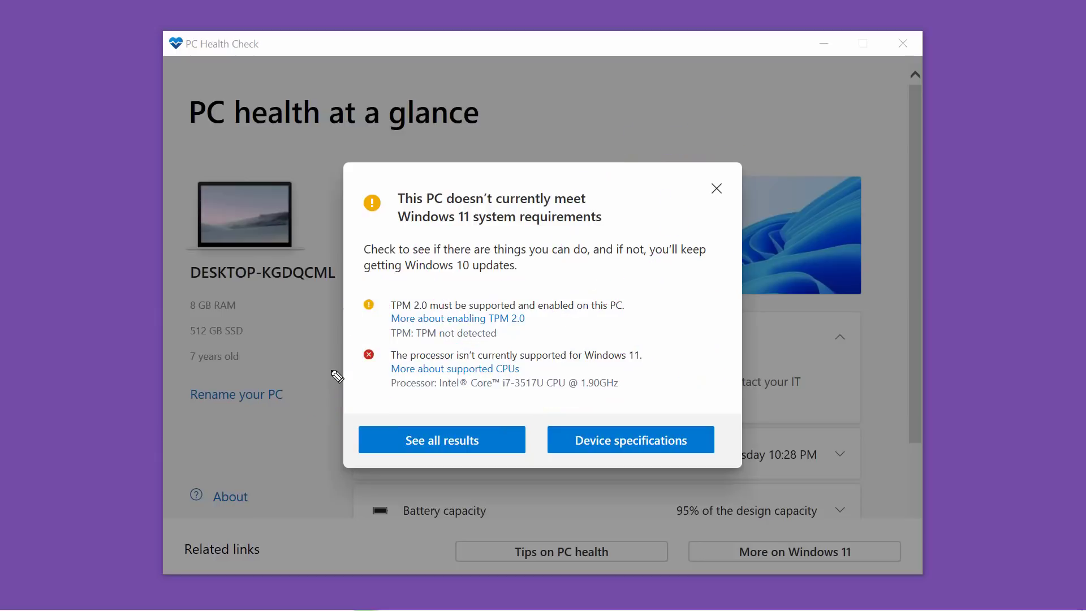
pyautogui.moveTo(656, 211)
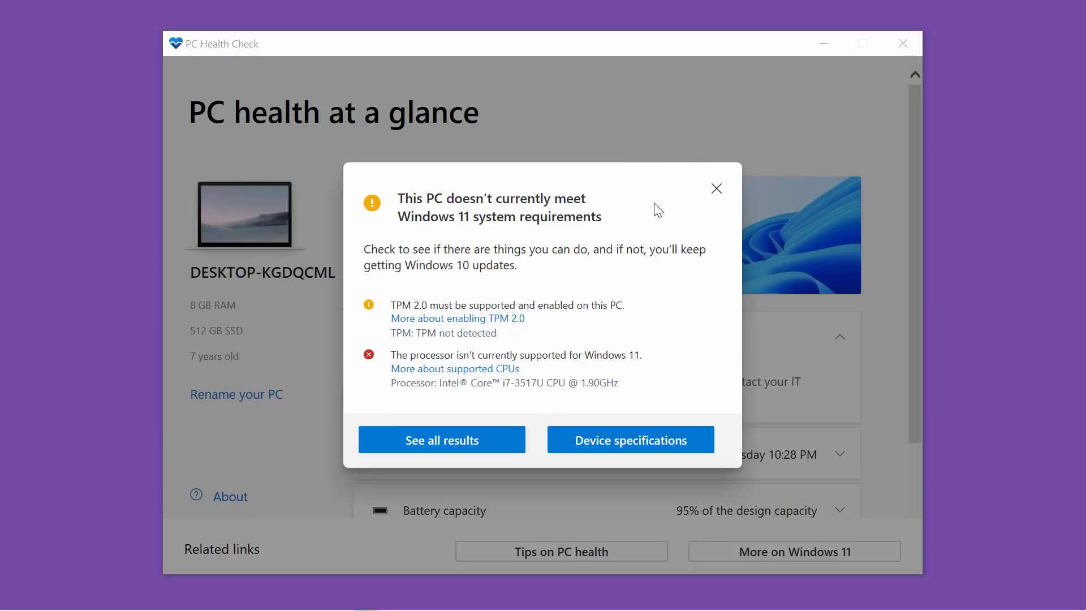
pyautogui.moveTo(716, 189)
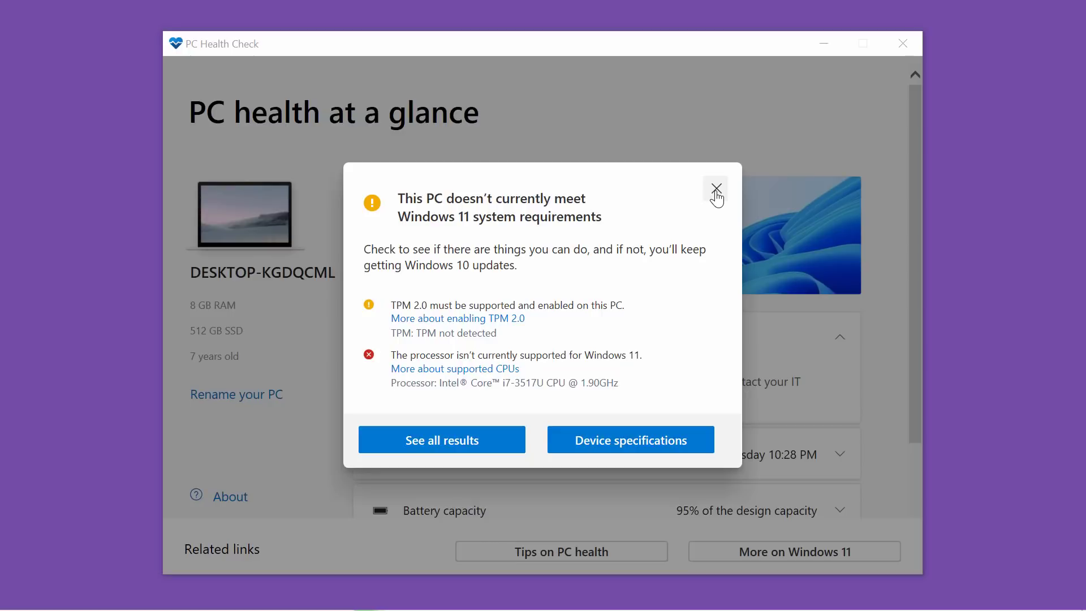
pyautogui.moveTo(845, 116)
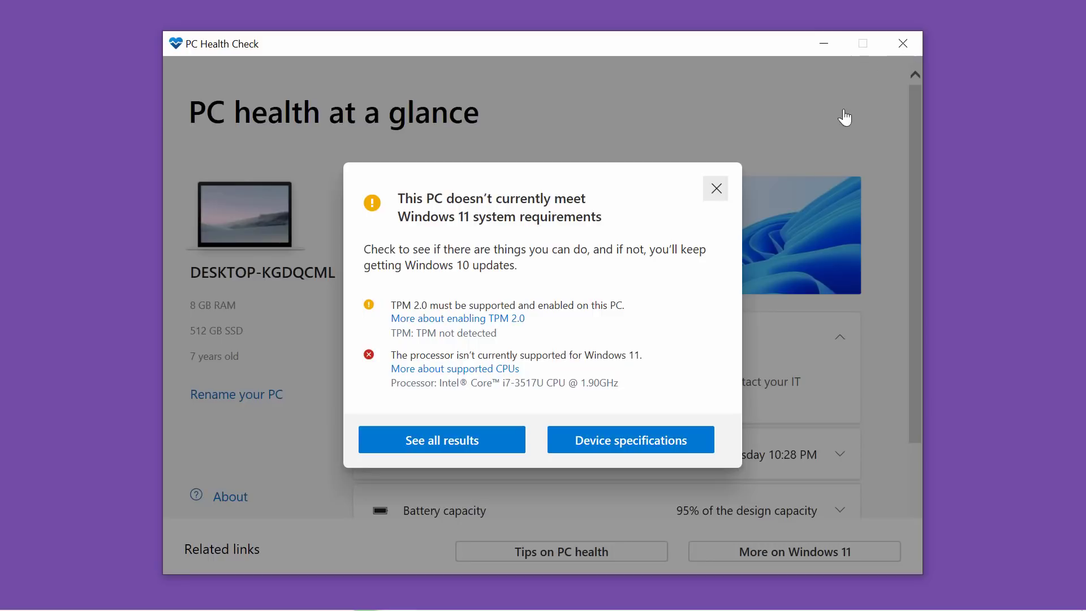
pyautogui.click(715, 188)
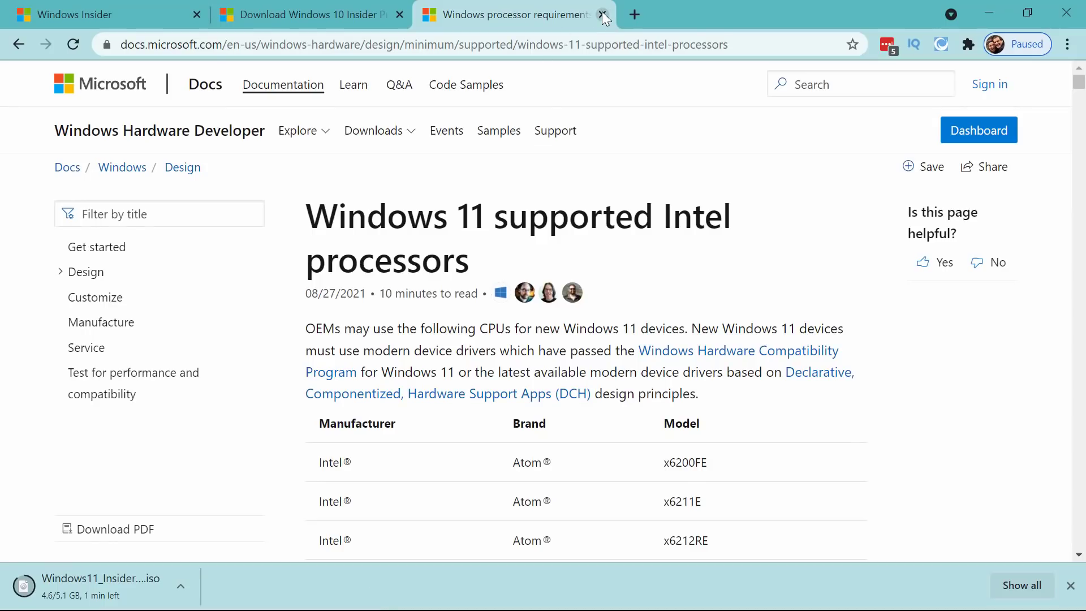
# Close the processor requirements tab and scroll the Insider Preview page to its Downloads section.
pyautogui.click(602, 14)
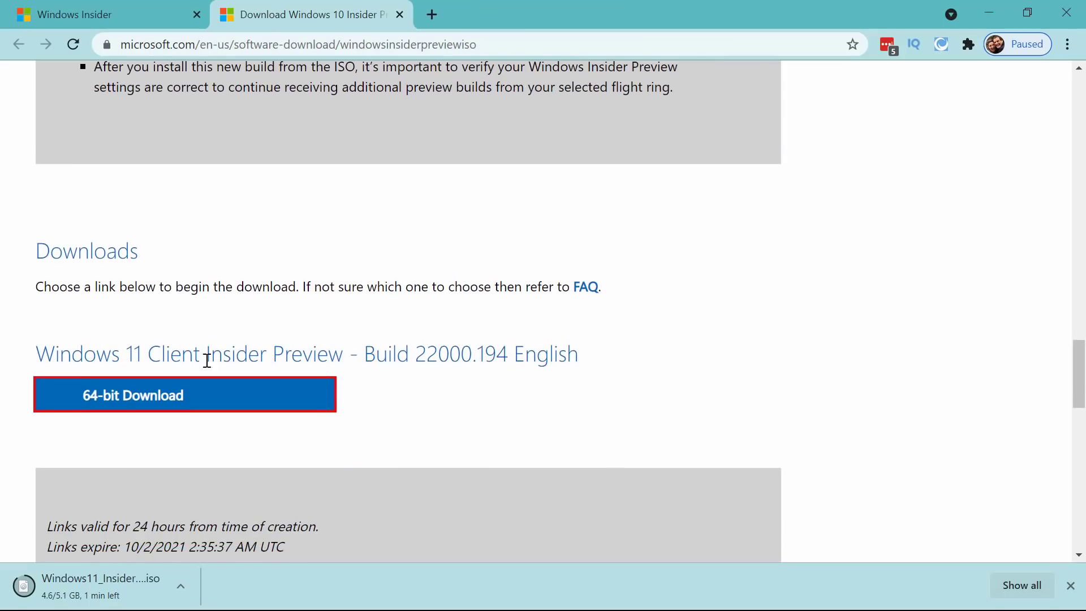
pyautogui.moveTo(612, 298)
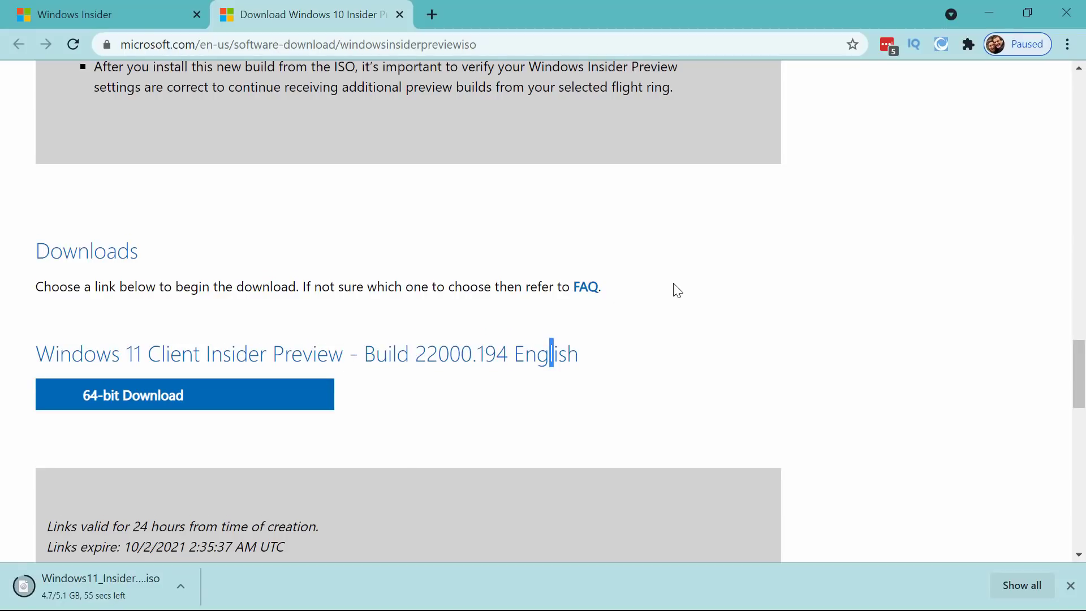
pyautogui.scroll(-3)
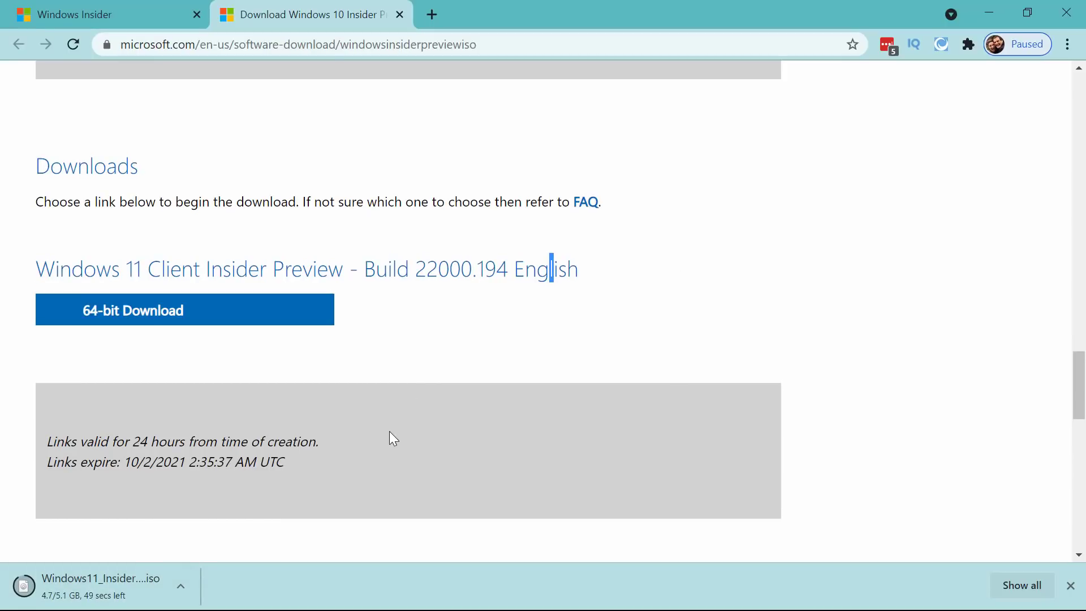
pyautogui.moveTo(322, 367)
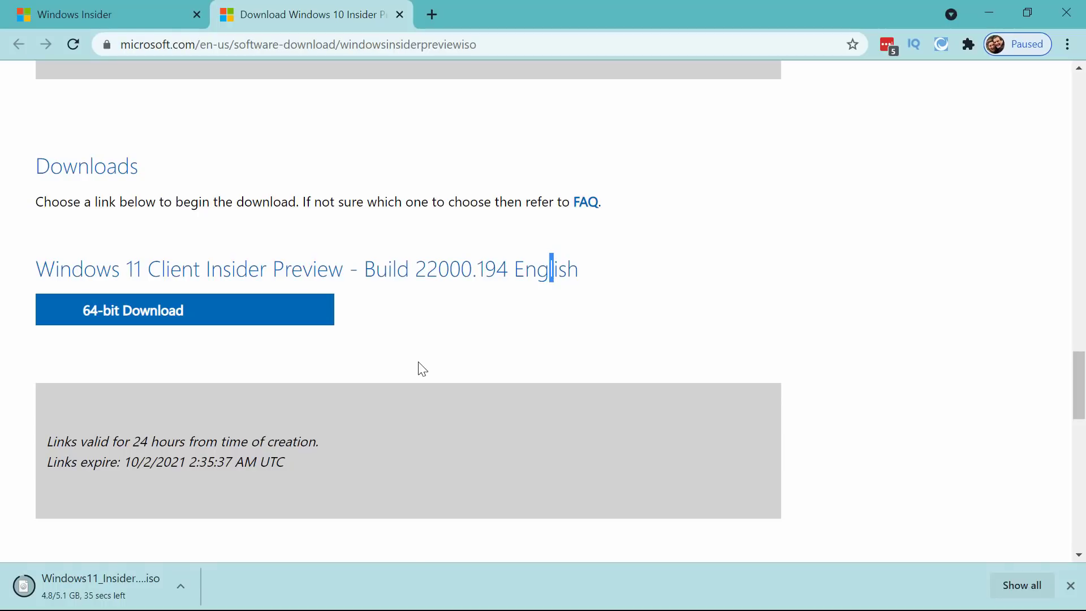
pyautogui.moveTo(441, 55)
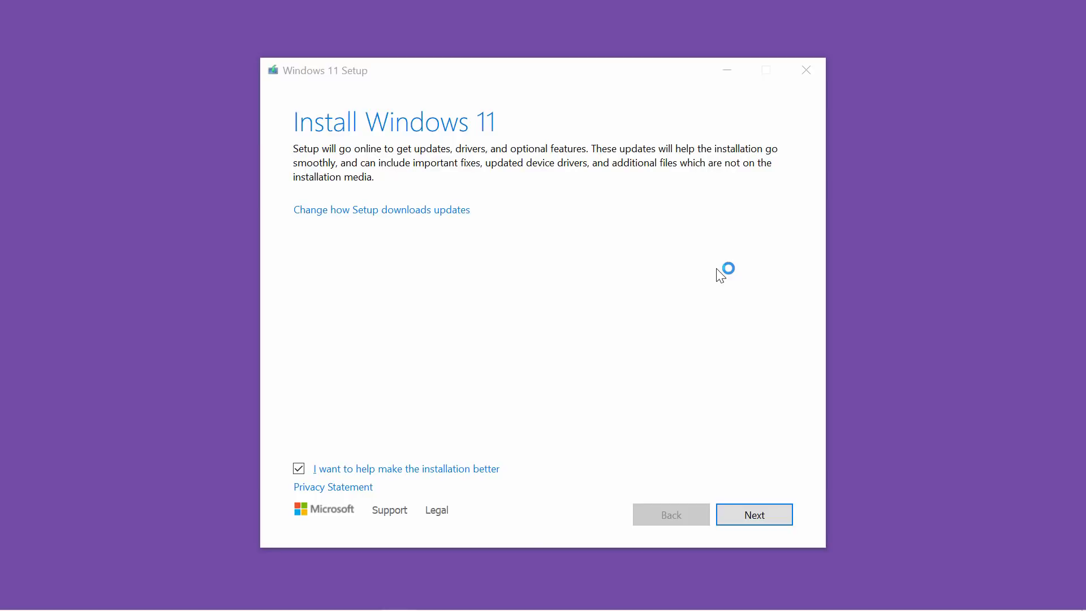
pyautogui.moveTo(754, 514)
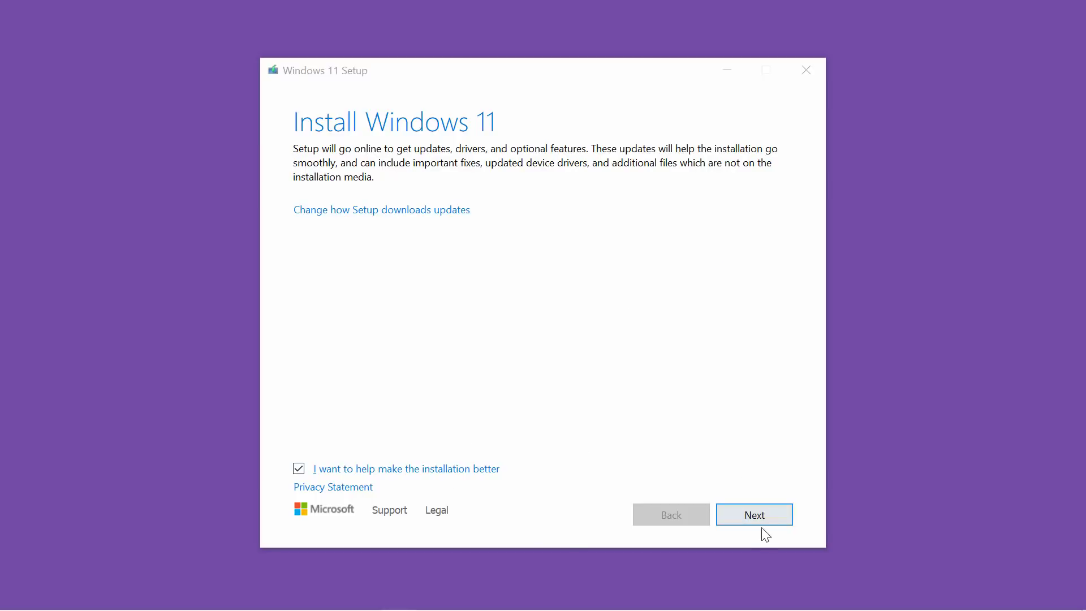
# Continue Windows 11 Setup to its TPM 2.0 requirements failure screen.
pyautogui.click(754, 514)
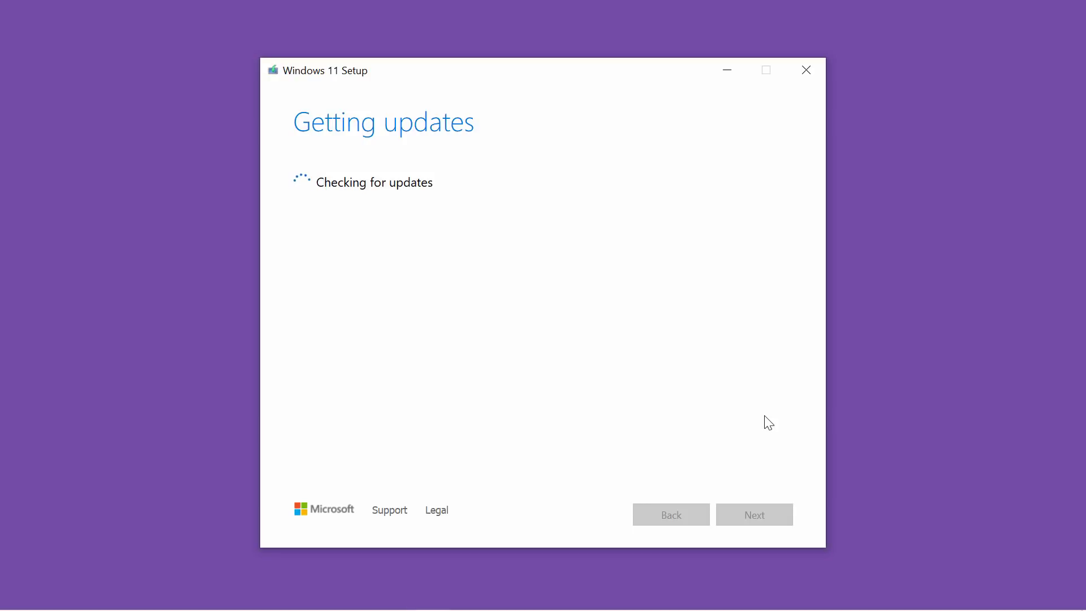
pyautogui.moveTo(690, 408)
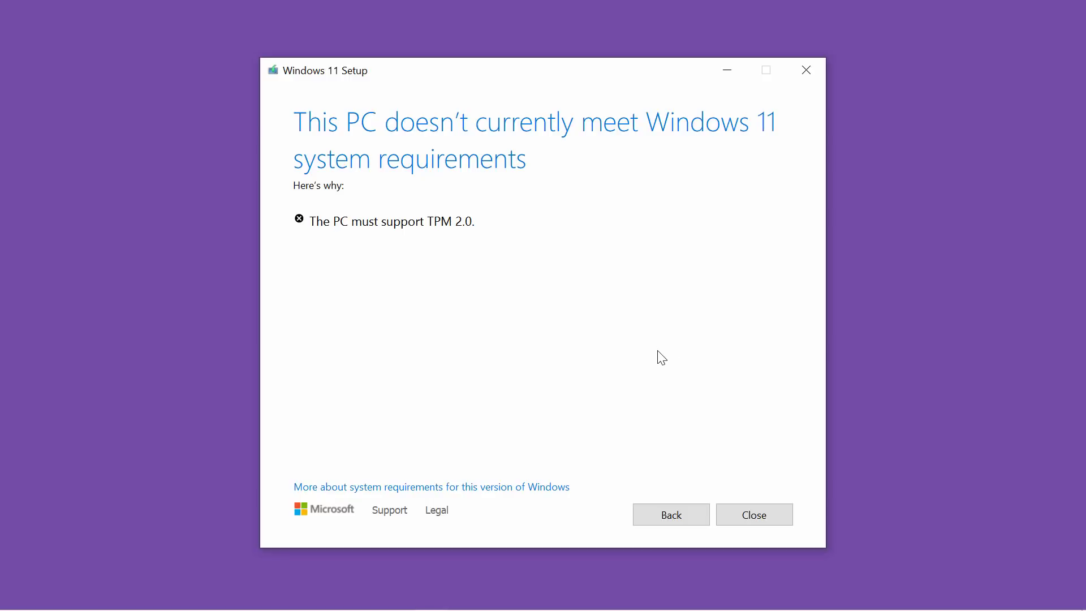
pyautogui.moveTo(420, 217)
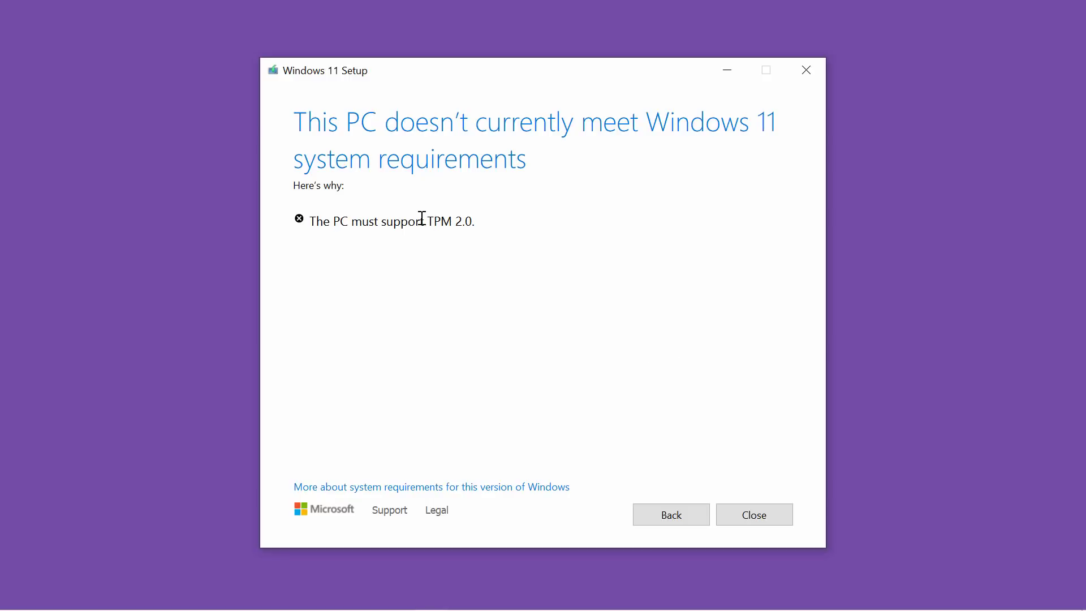
pyautogui.moveTo(487, 416)
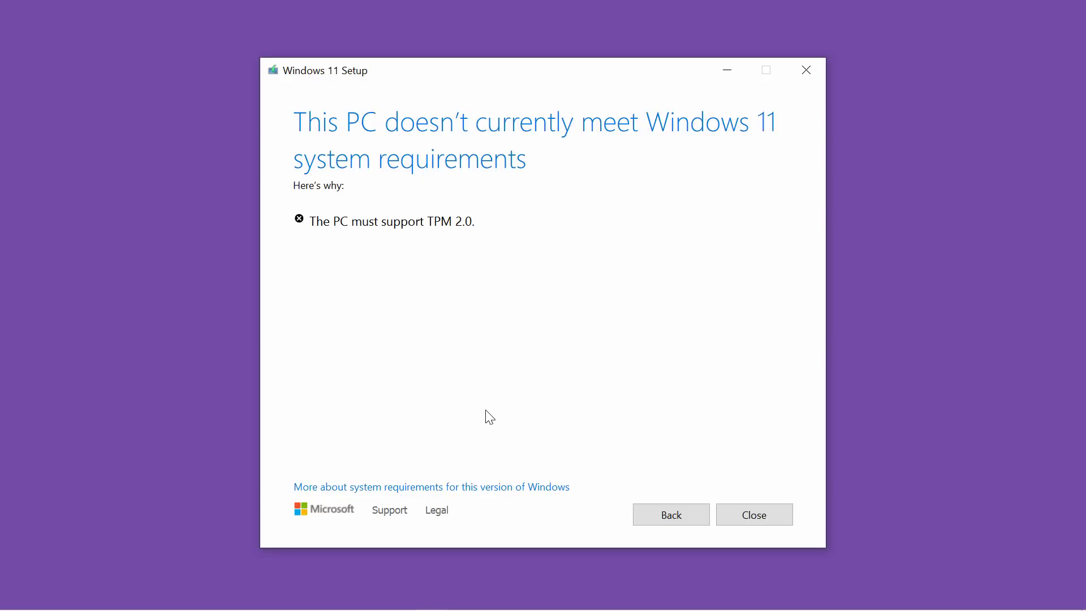
pyautogui.moveTo(607, 353)
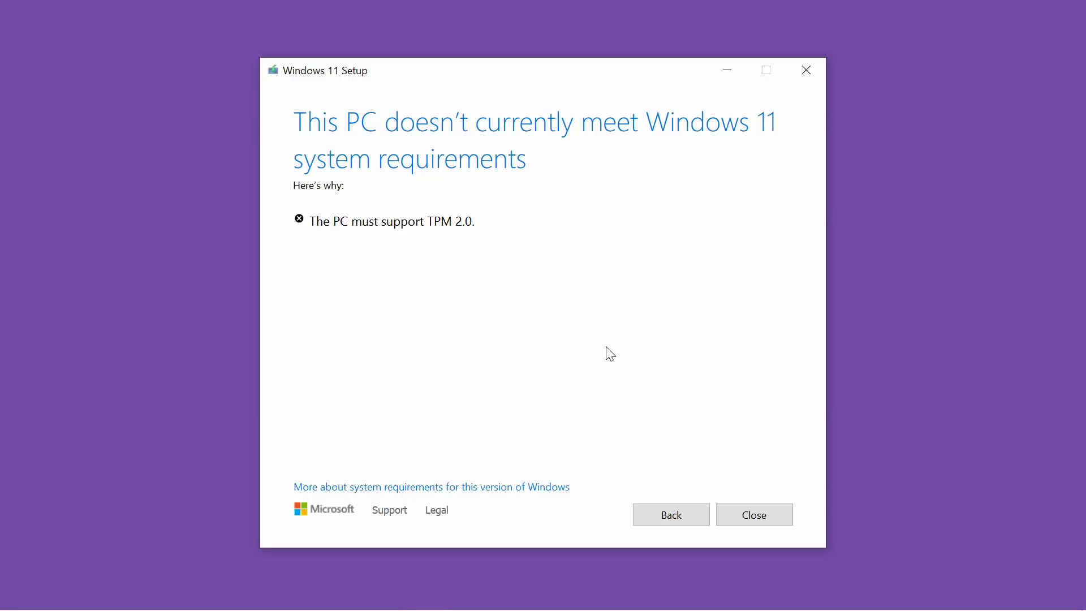
pyautogui.moveTo(609, 461)
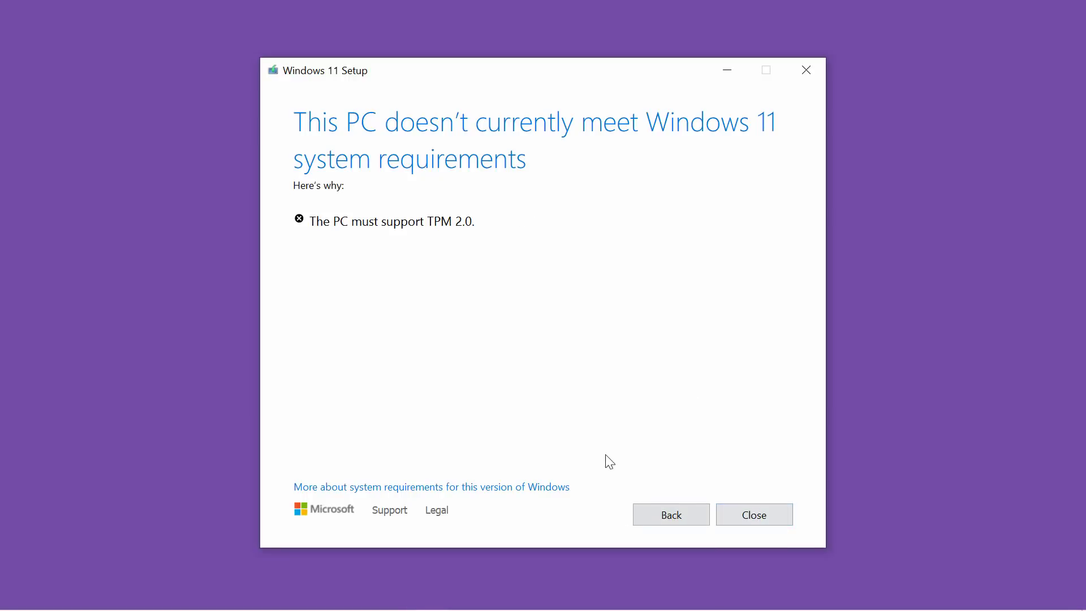
pyautogui.moveTo(754, 514)
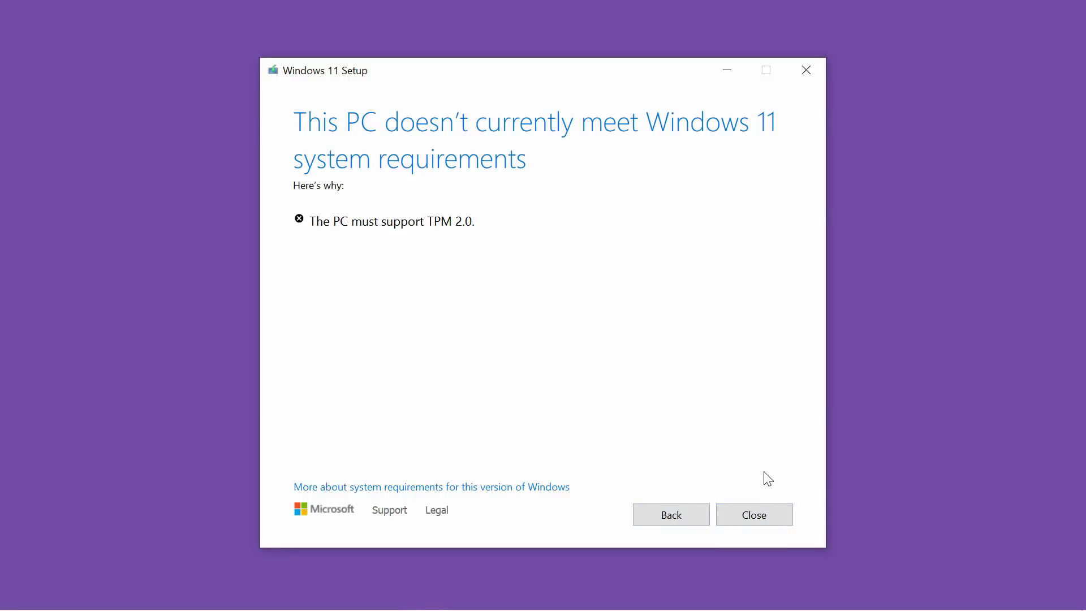
pyautogui.moveTo(766, 499)
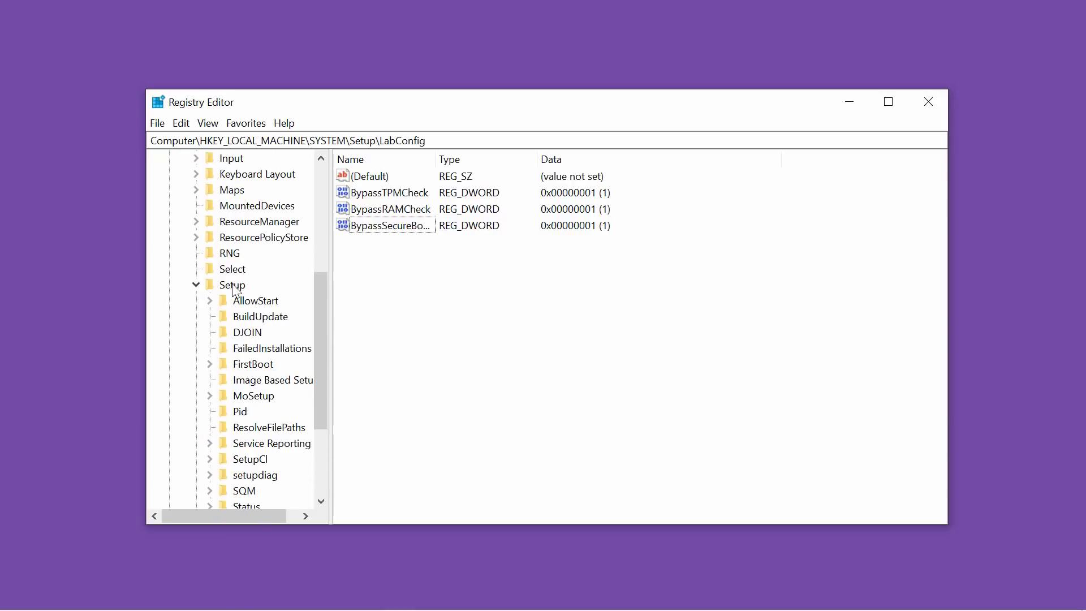
pyautogui.moveTo(292, 267)
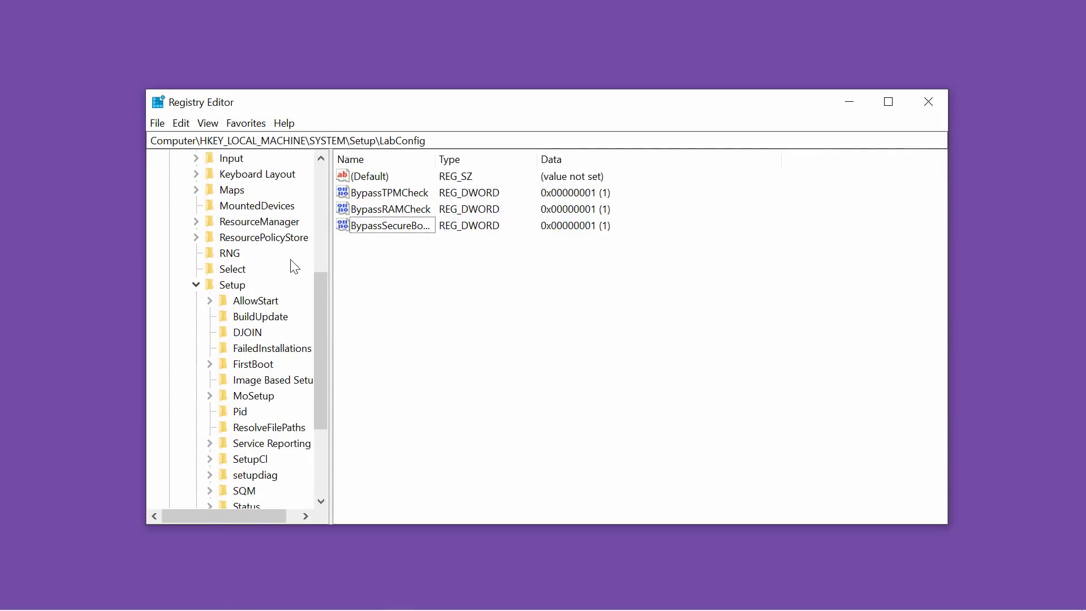
# Check the three Bypass DWORDs under Setup\LabConfig equal 1, then close Registry Editor.
pyautogui.scroll(-3)
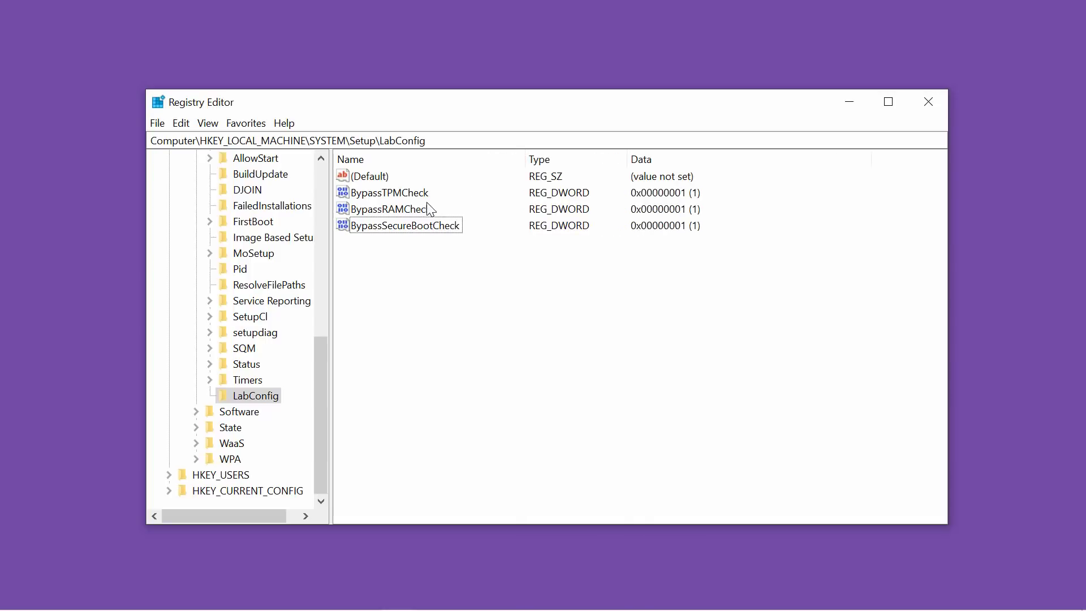
pyautogui.moveTo(396, 210)
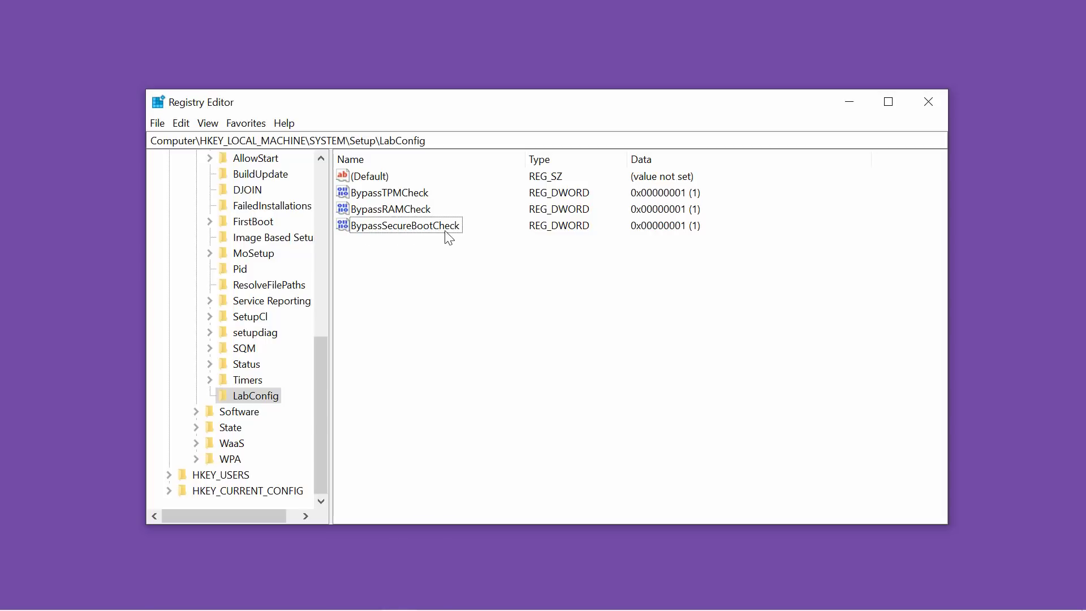
pyautogui.moveTo(682, 213)
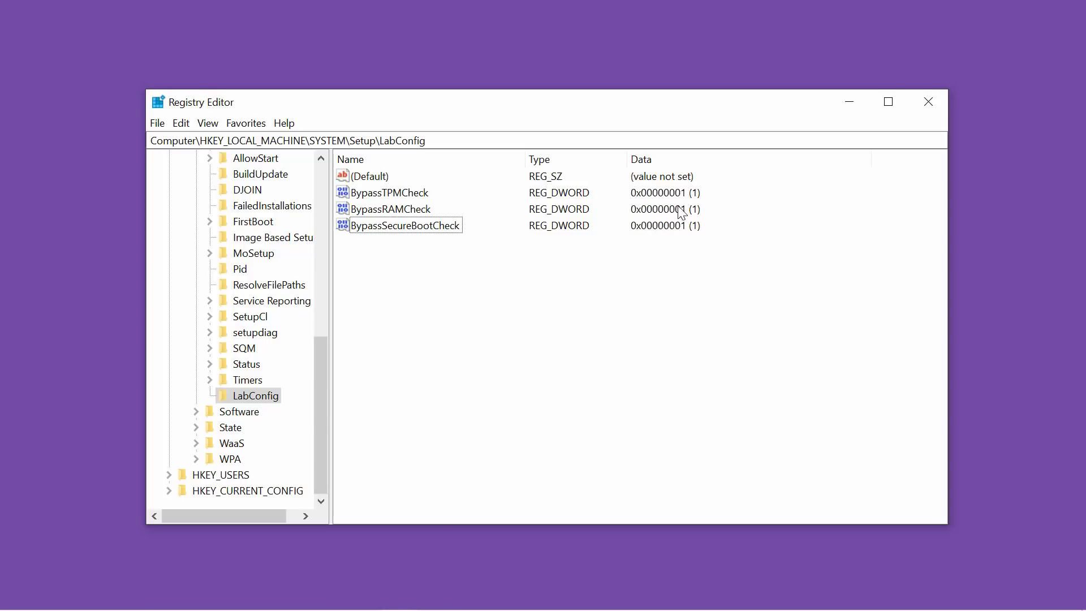
pyautogui.moveTo(929, 101)
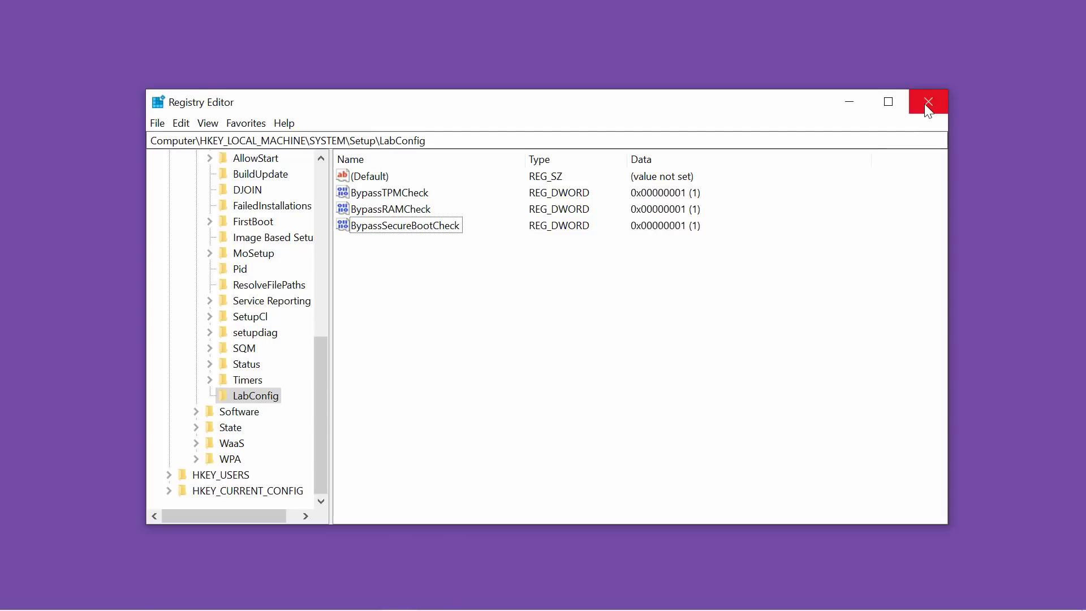
pyautogui.click(928, 102)
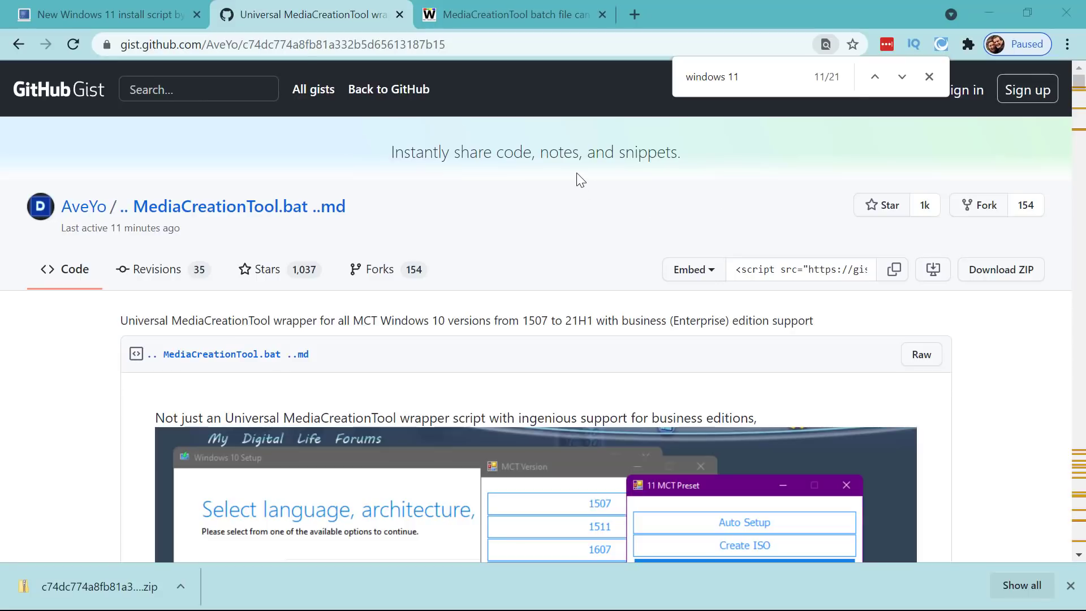
pyautogui.moveTo(1005, 178)
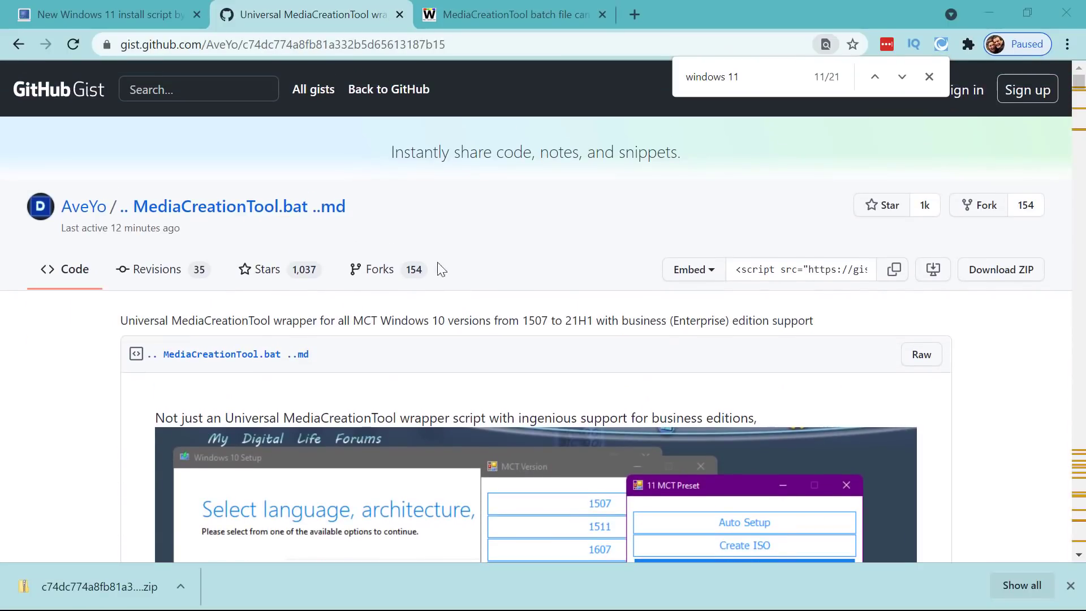
# Review the MediaCreationTool.bat gist's version and preset options, then minimize Chrome.
pyautogui.scroll(-3)
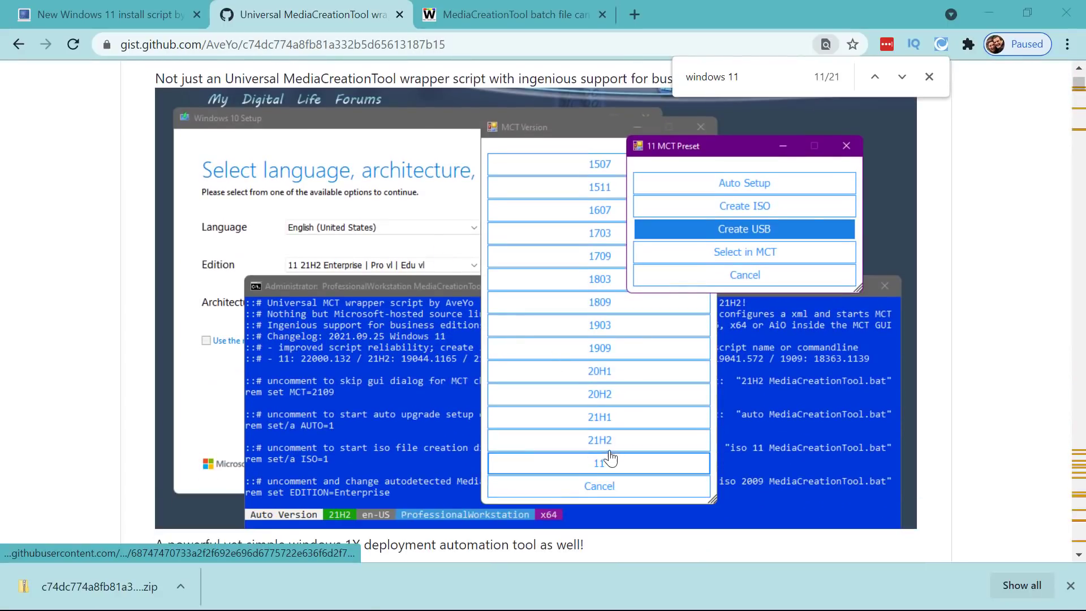
pyautogui.moveTo(617, 363)
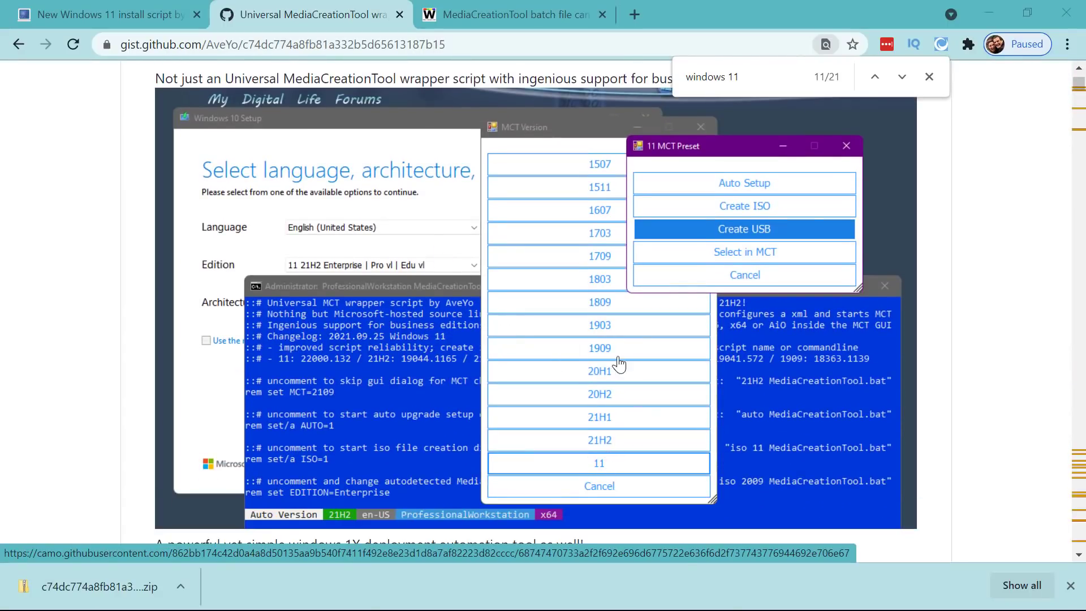
pyautogui.scroll(-3)
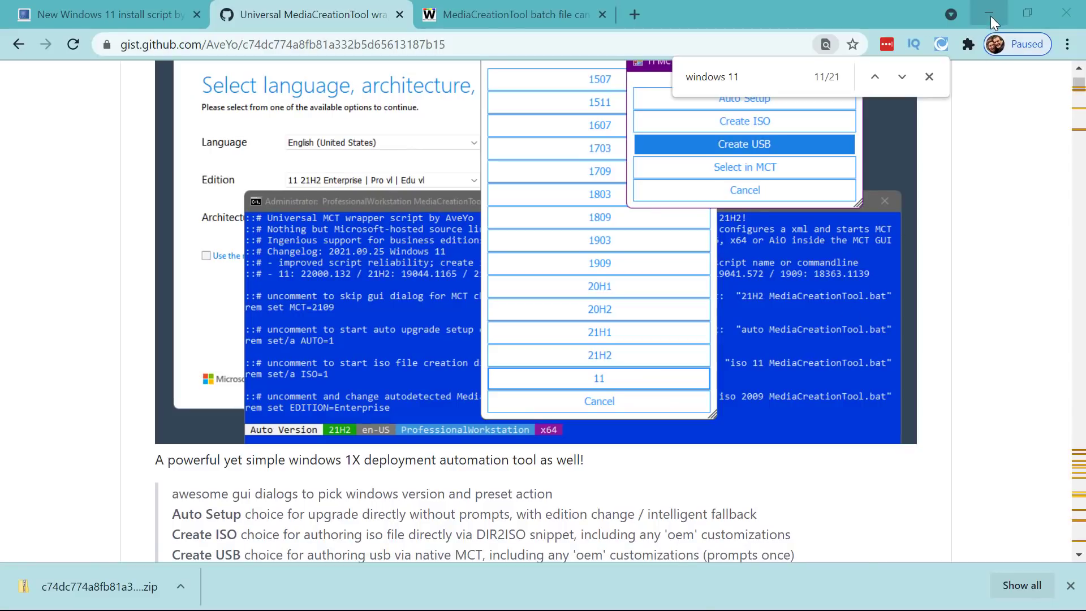
pyautogui.moveTo(990, 12)
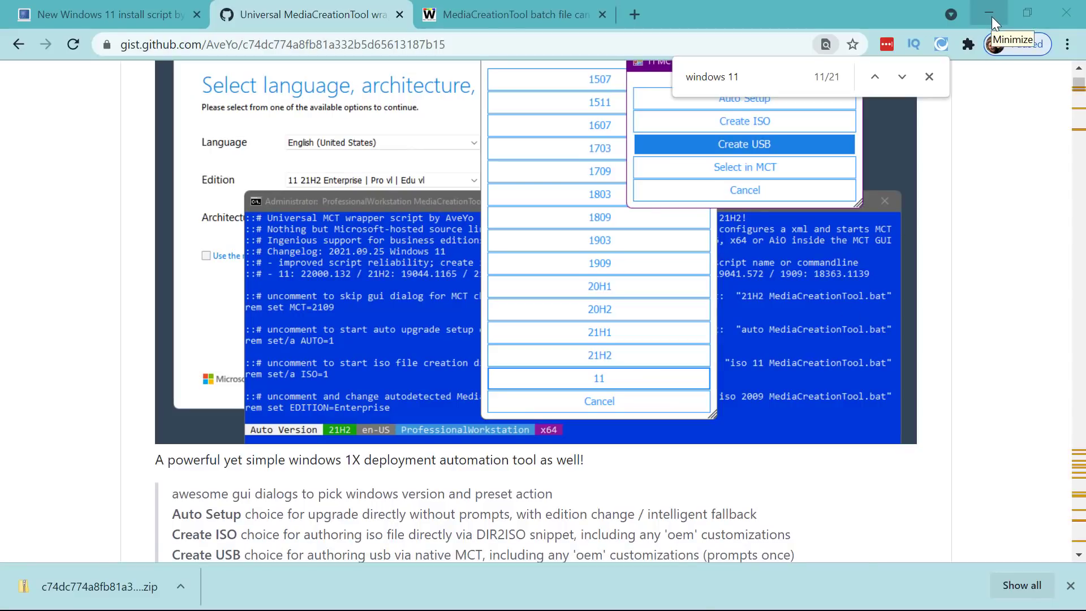
pyautogui.click(989, 13)
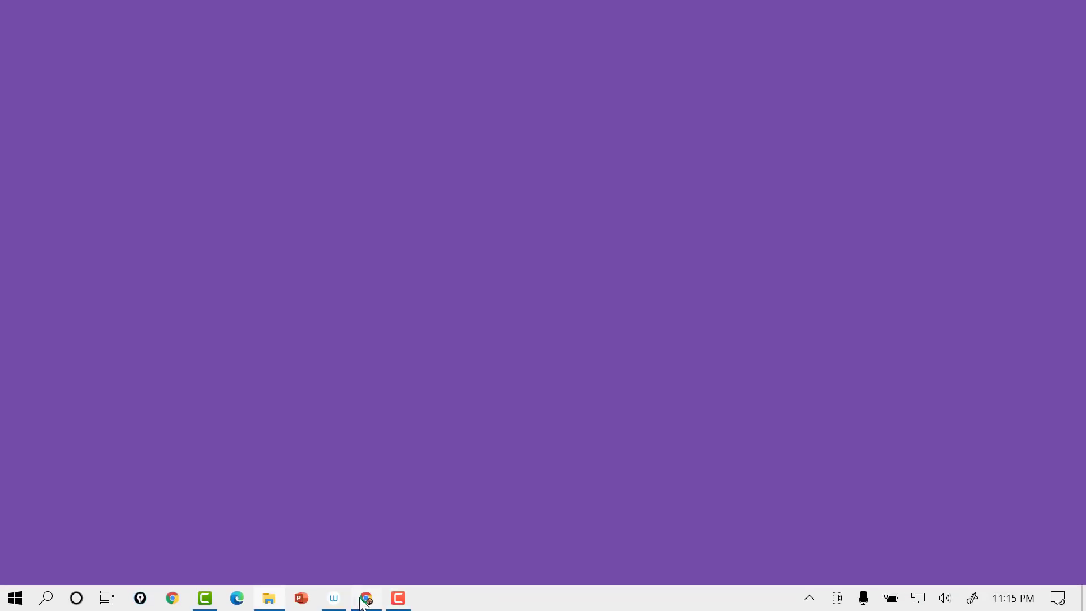
# Restore the MediaCreationTool.bat console and let the Create ISO preset build the 21H2 ISO to 100%.
pyautogui.click(398, 597)
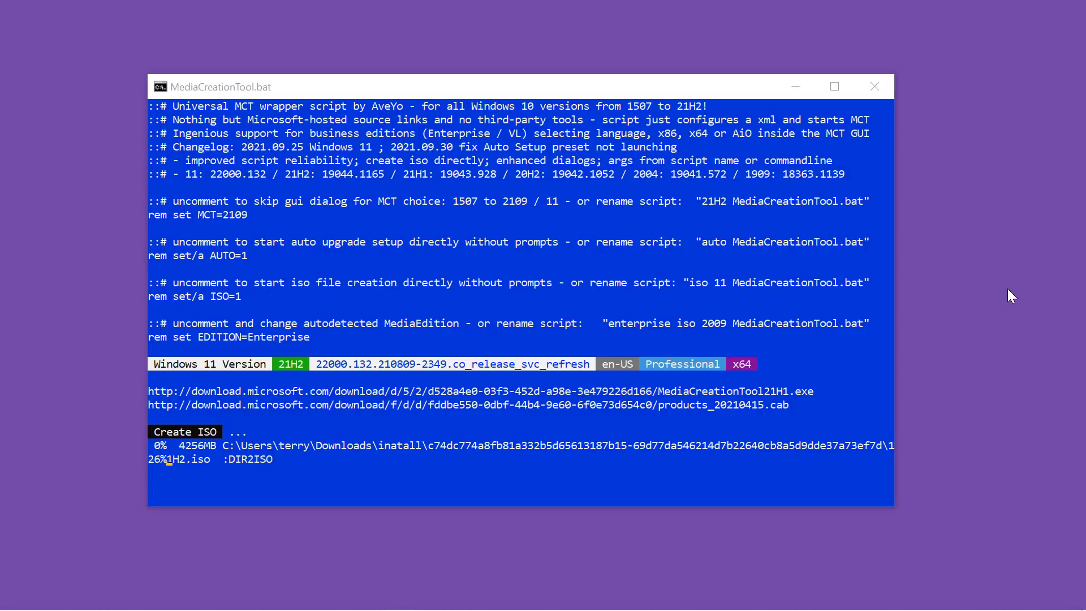
pyautogui.moveTo(313, 511)
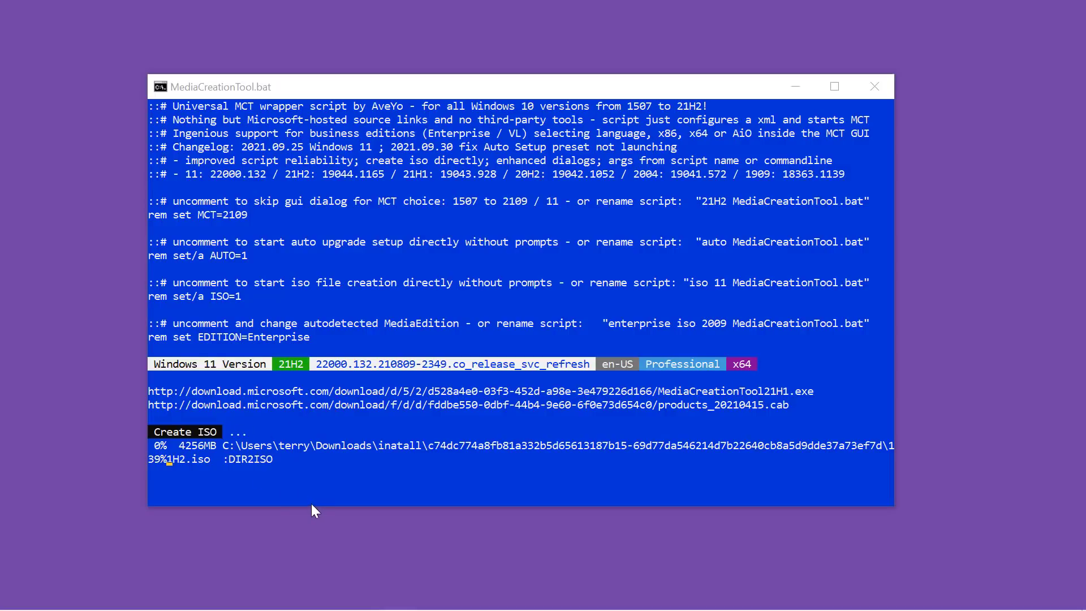
pyautogui.moveTo(427, 338)
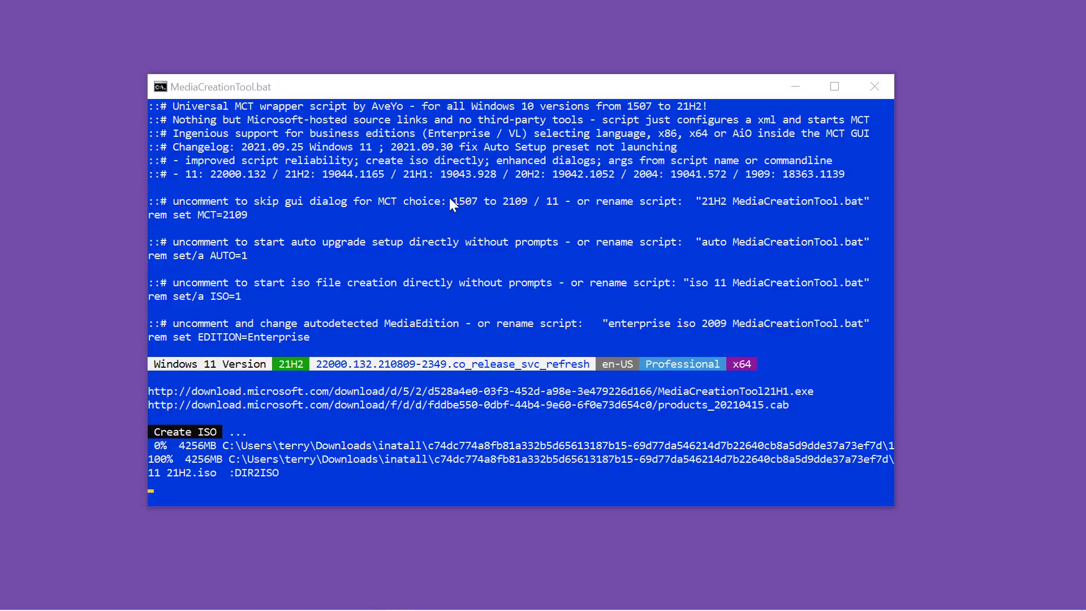
pyautogui.click(875, 87)
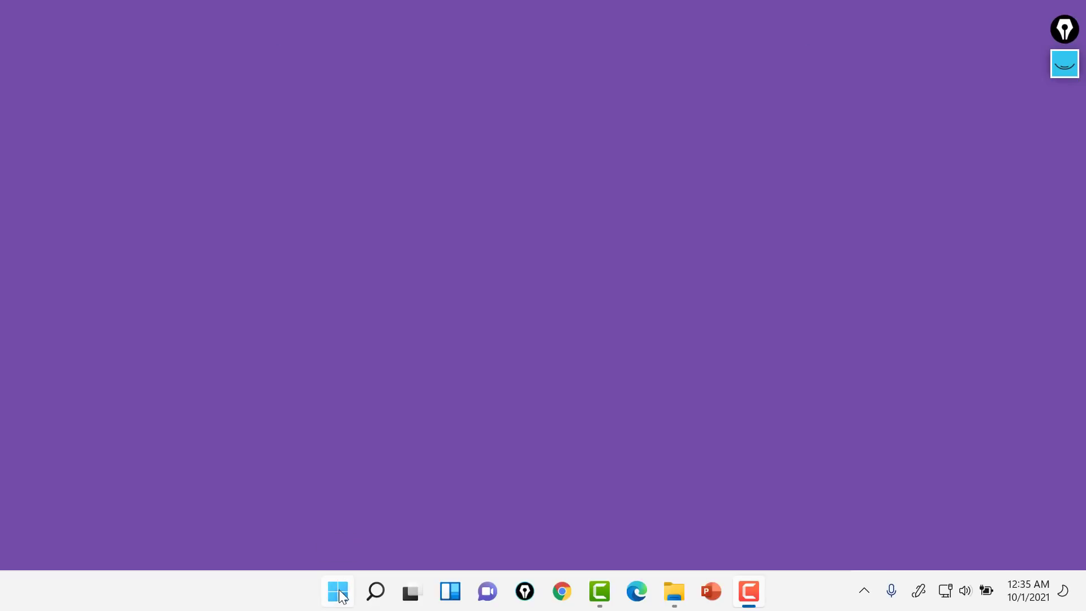
# Review Windows Update showing the 2021-09 cumulative update installing, then close Settings.
pyautogui.click(338, 591)
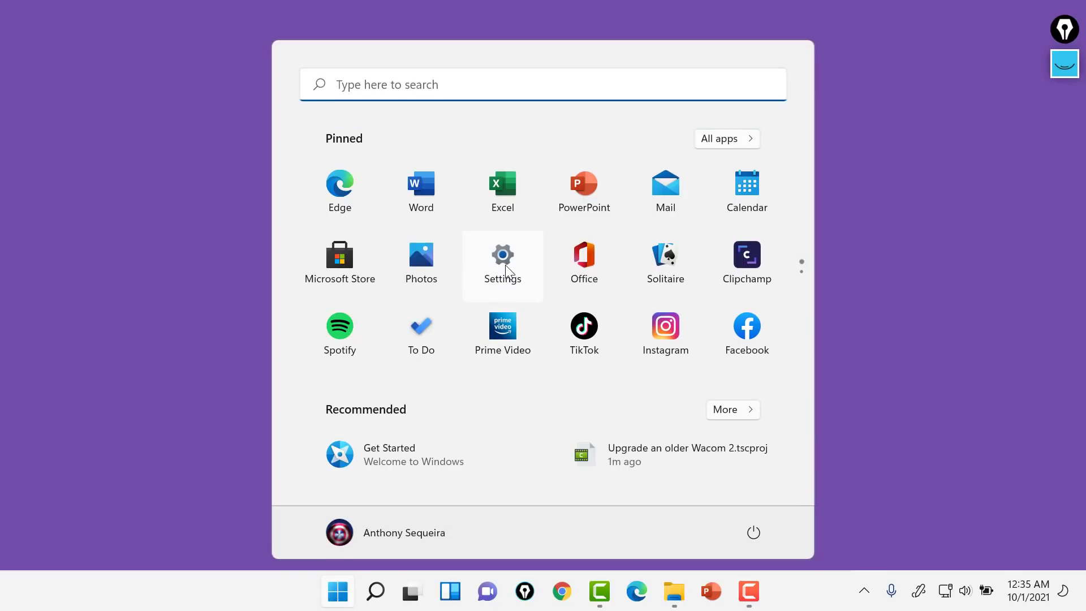
pyautogui.click(503, 254)
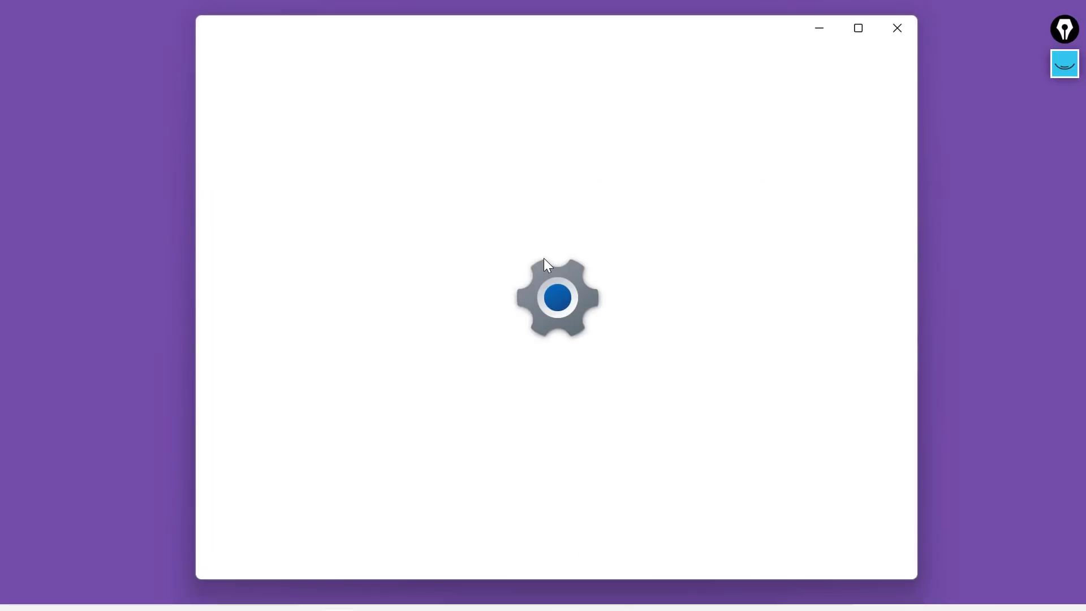
pyautogui.moveTo(632, 271)
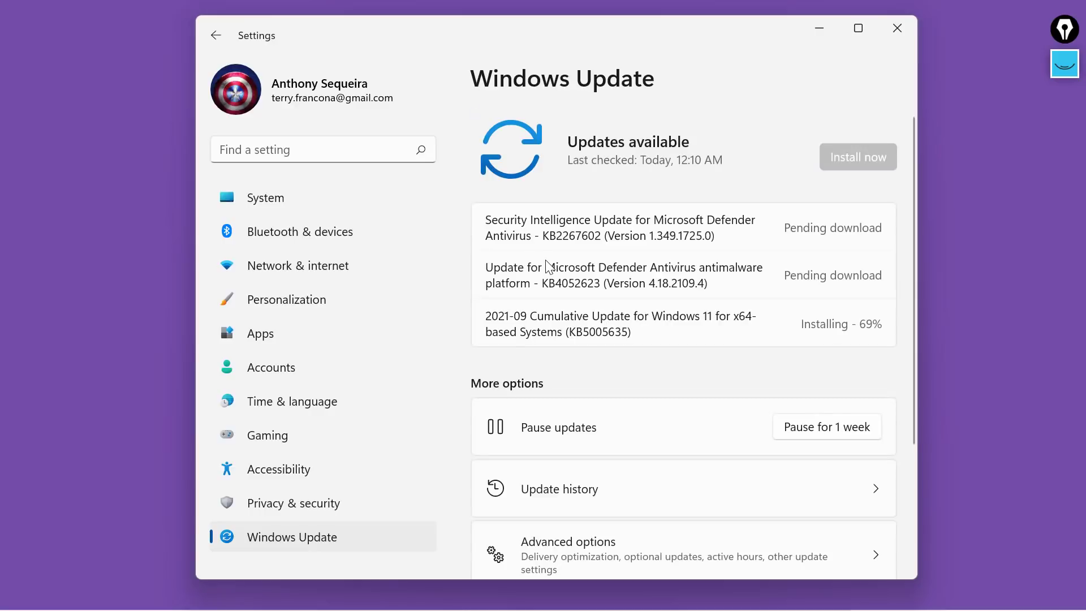
pyautogui.moveTo(706, 366)
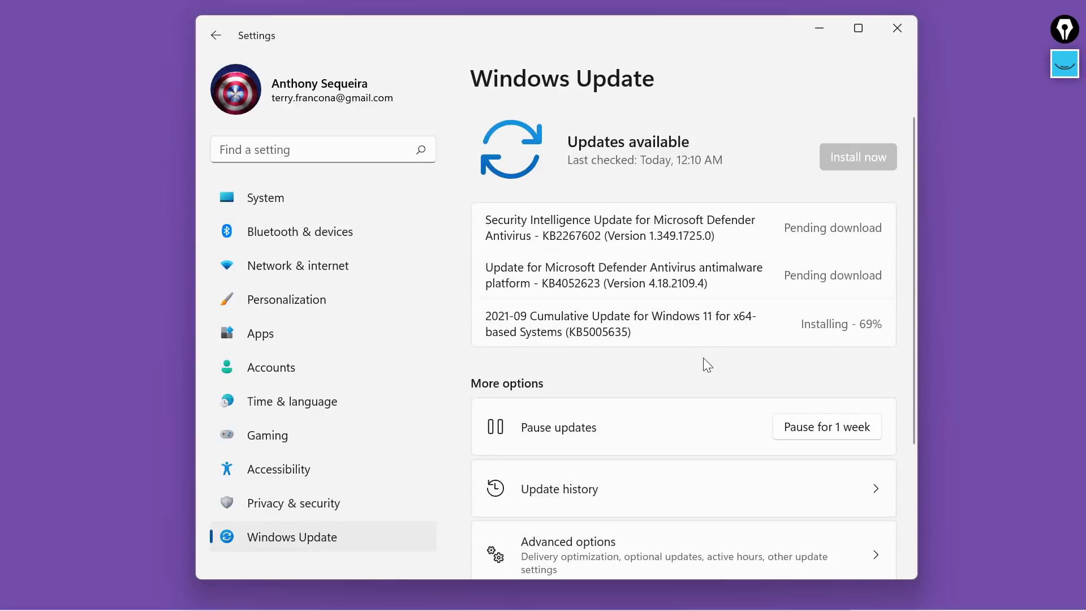
pyautogui.moveTo(664, 347)
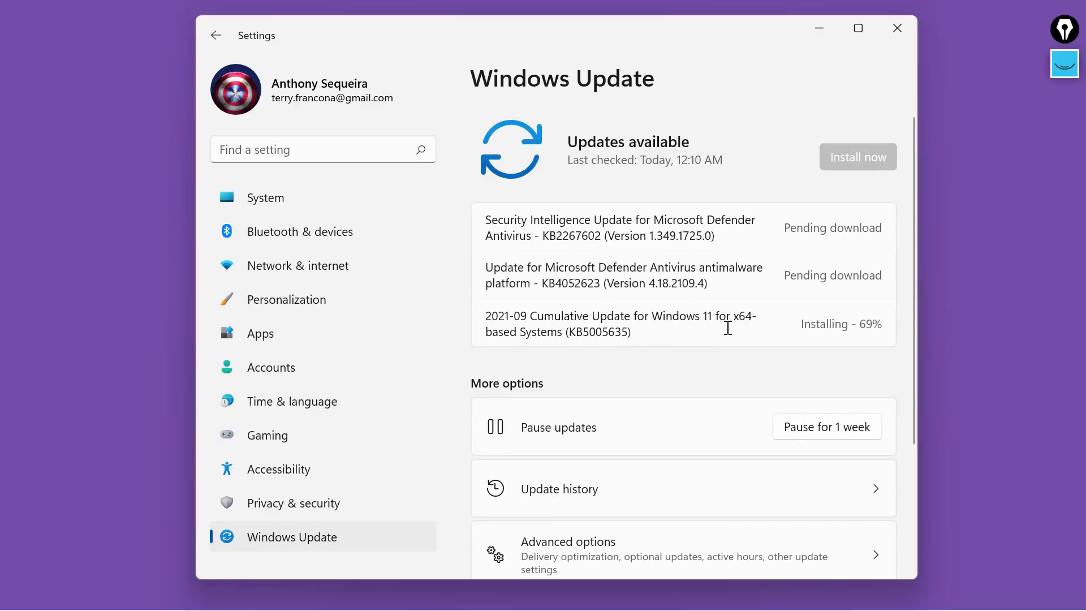
pyautogui.moveTo(723, 367)
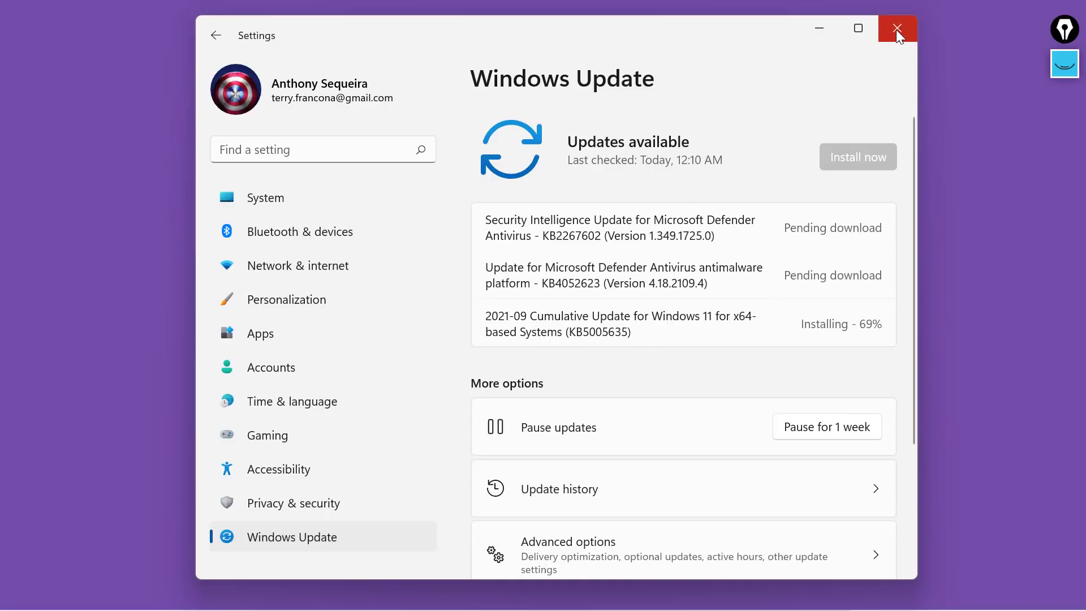
pyautogui.click(897, 29)
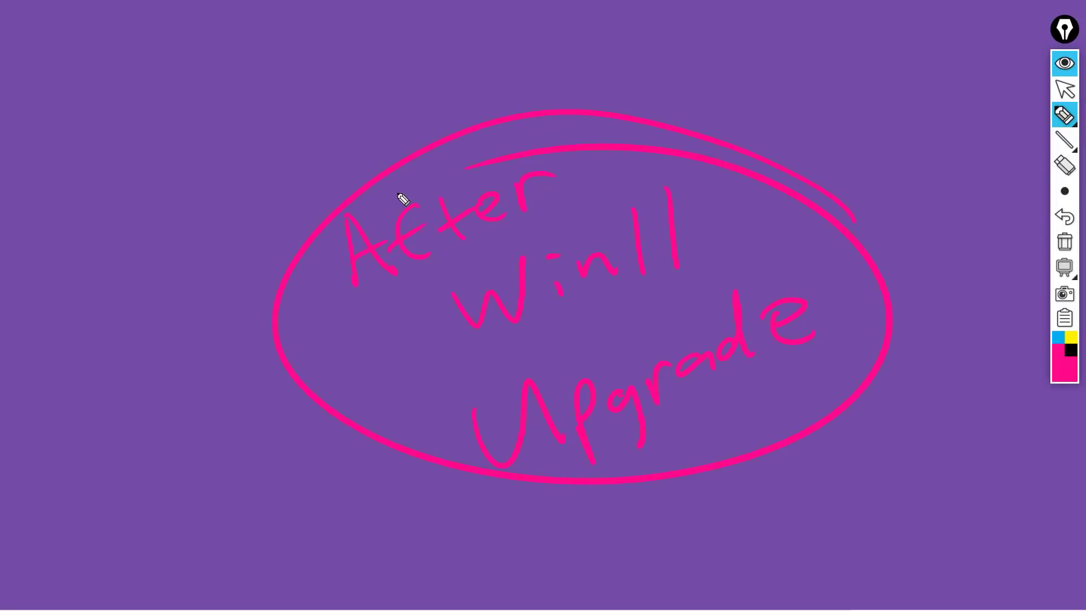
pyautogui.moveTo(533, 146)
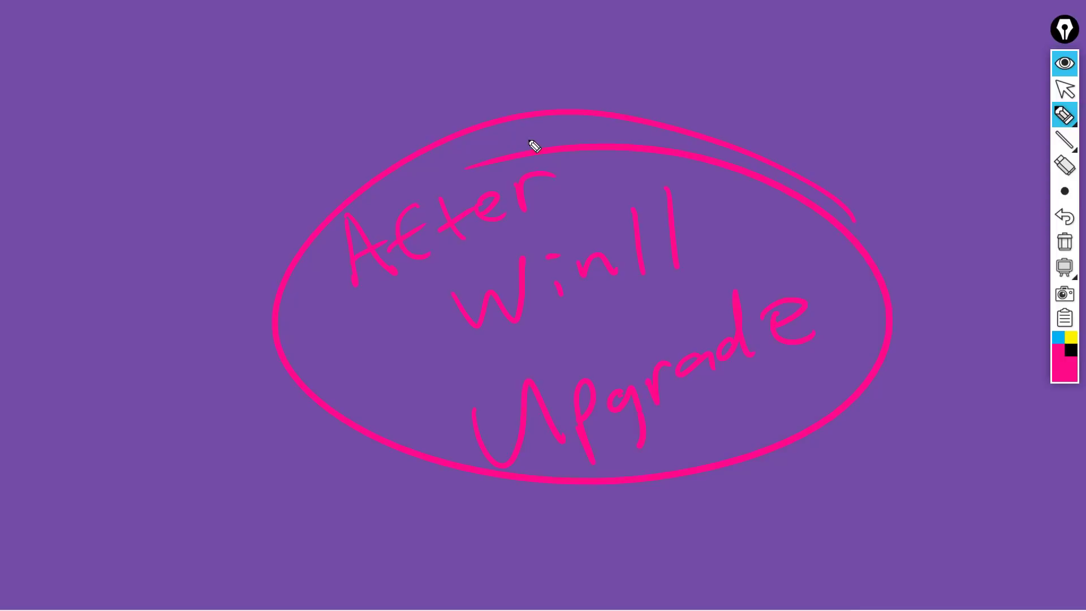
pyautogui.moveTo(473, 67)
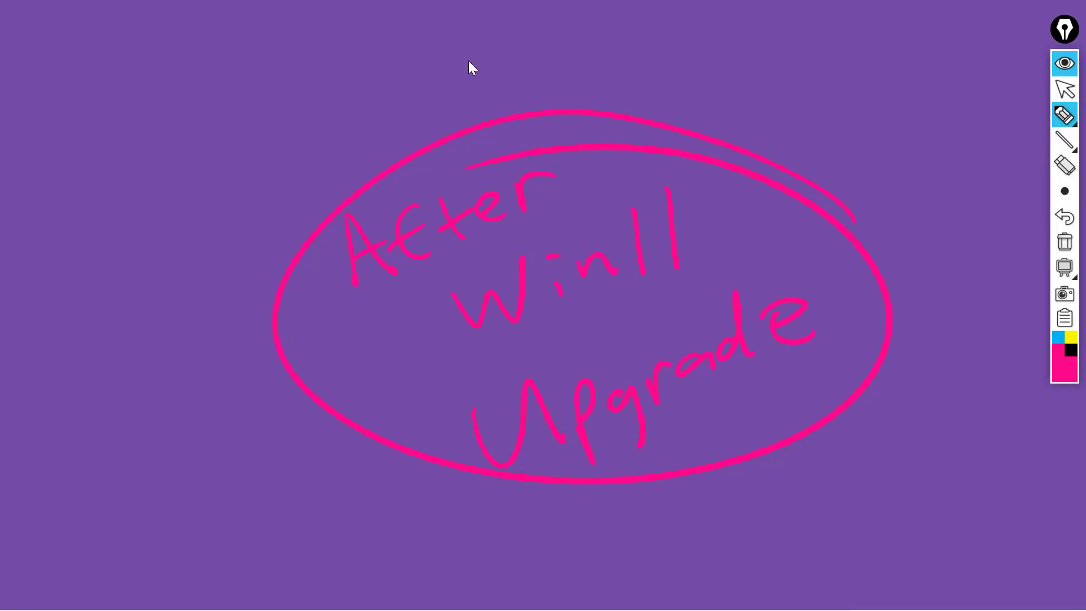